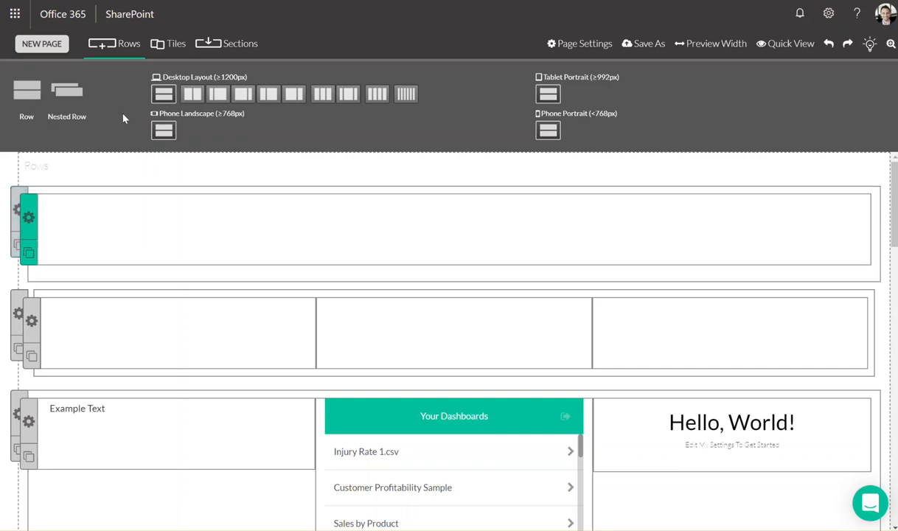
{"action": "mouse_move", "coordinate": [248, 113]}
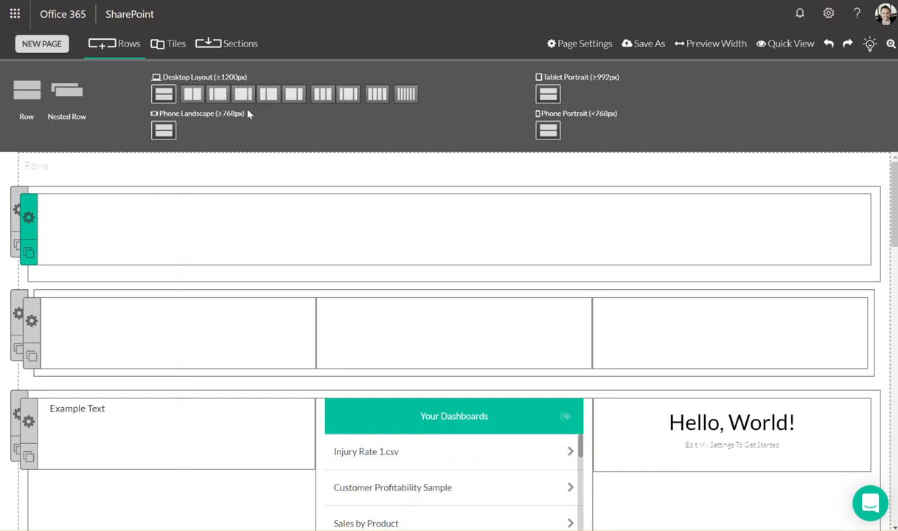
{"action": "mouse_move", "coordinate": [175, 126]}
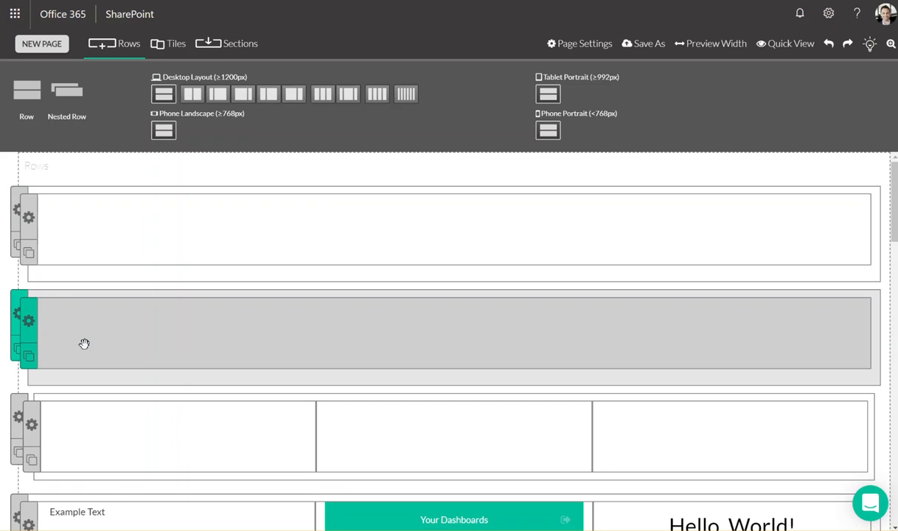
{"action": "mouse_move", "coordinate": [33, 329]}
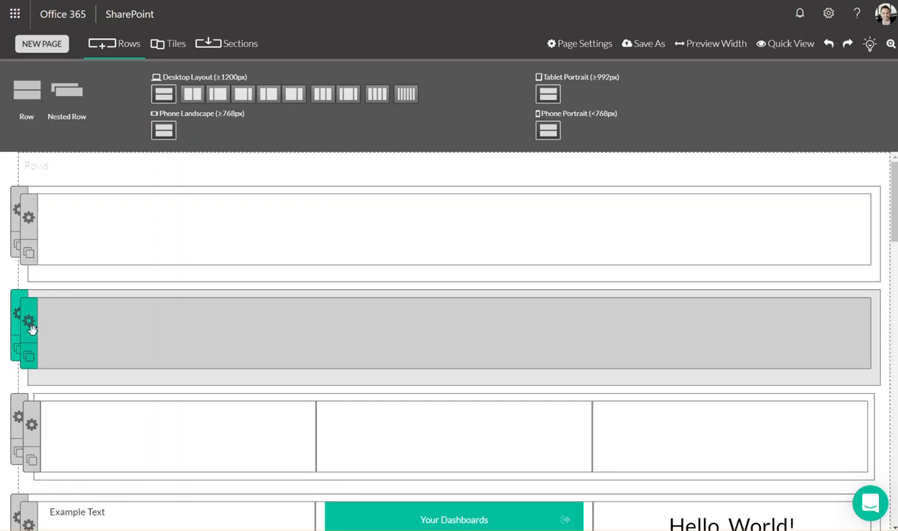
In Row Settings, set the background colour to a red shade with slightly lowered opacity and confirm it
{"action": "left_click", "coordinate": [29, 317]}
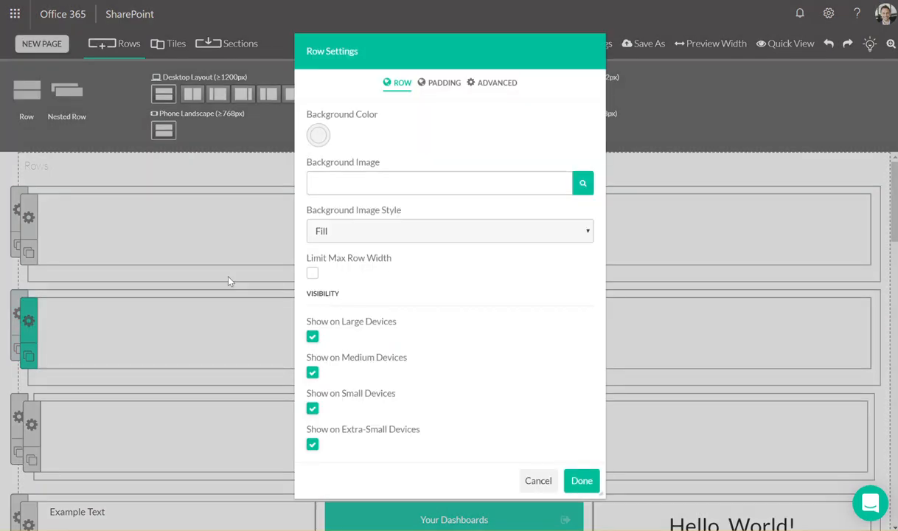
{"action": "mouse_move", "coordinate": [383, 213]}
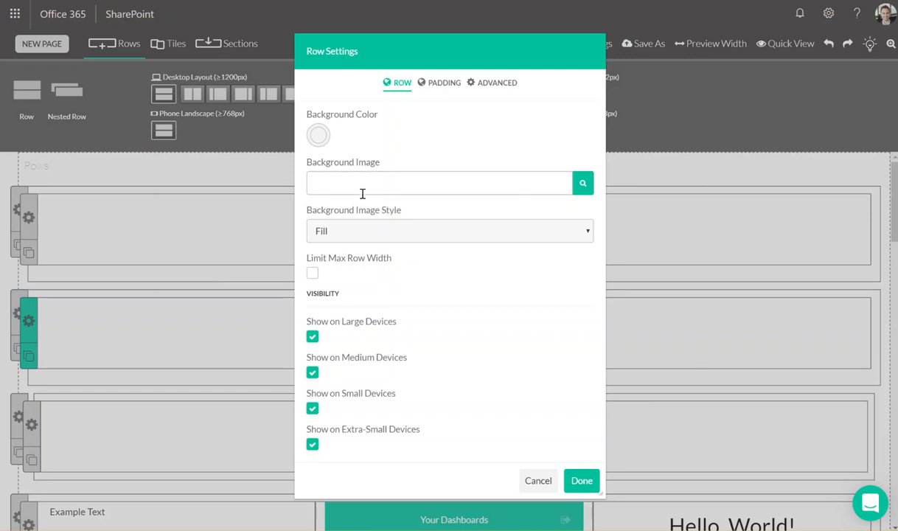
{"action": "left_click", "coordinate": [319, 136]}
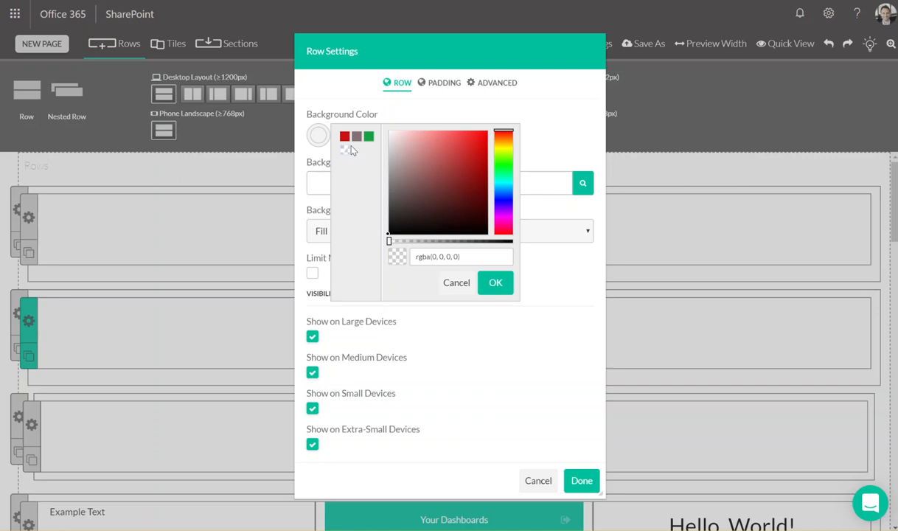
{"action": "left_click", "coordinate": [482, 154]}
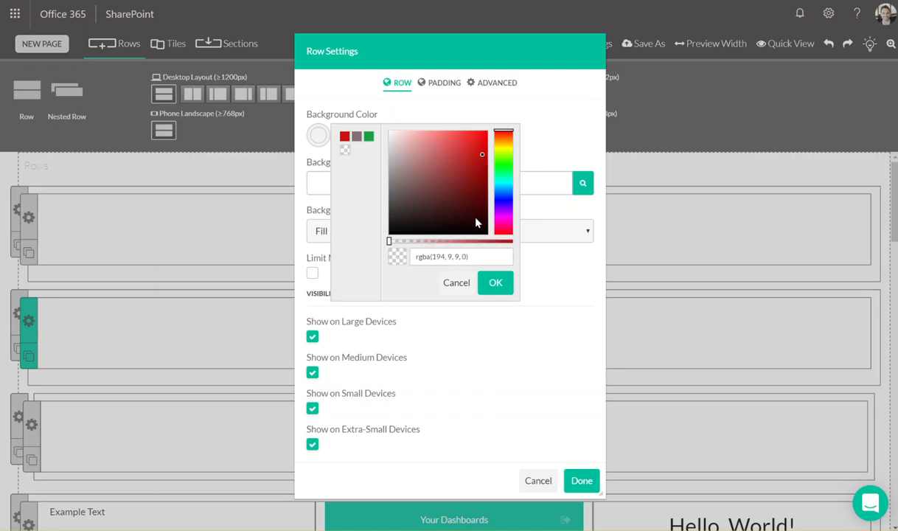
{"action": "left_click_drag", "start_coordinate": [389, 240], "coordinate": [413, 240]}
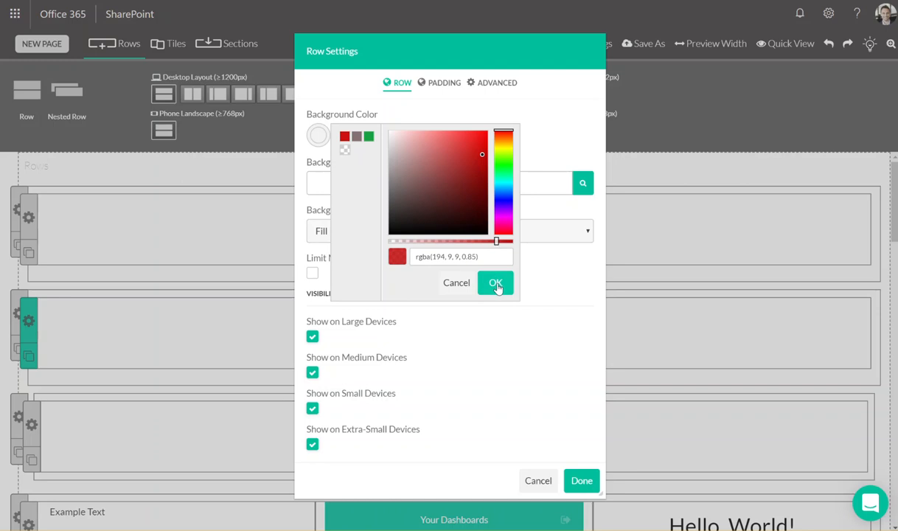
{"action": "left_click", "coordinate": [496, 283]}
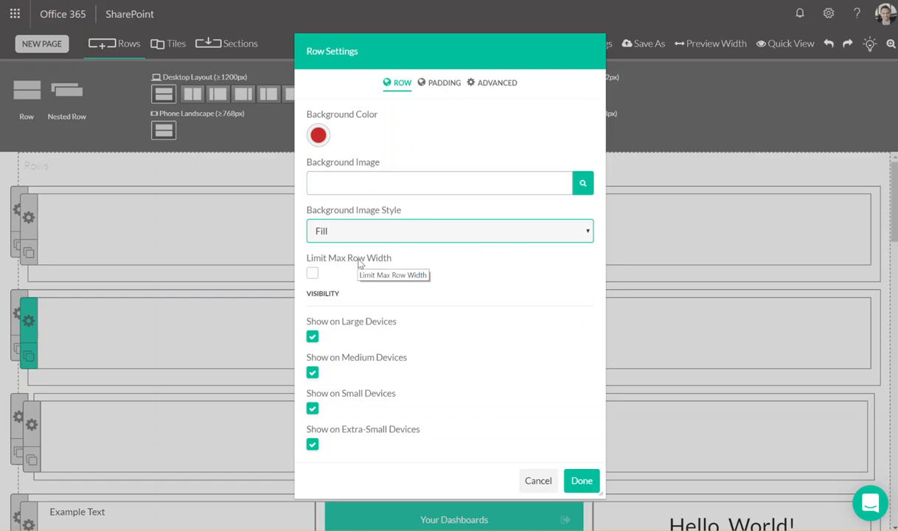
{"action": "left_click", "coordinate": [313, 273]}
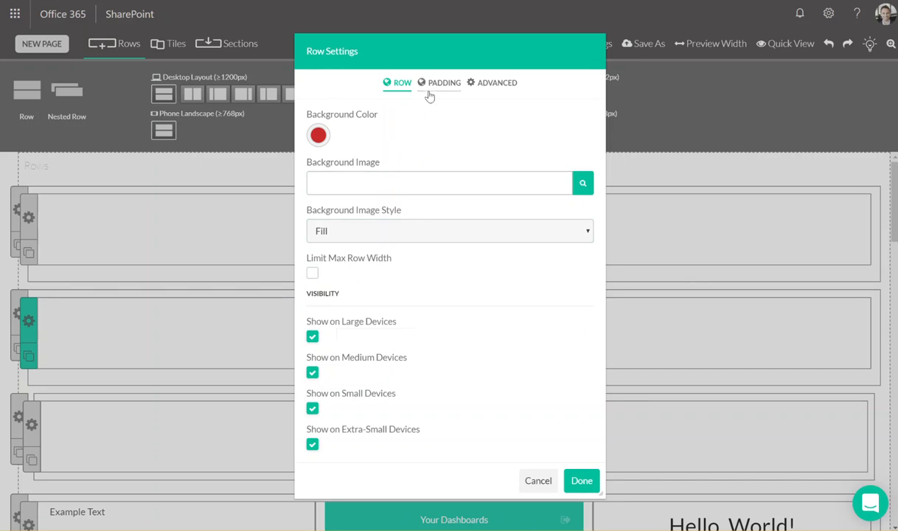
Review the row's Padding values and the Advanced Custom CSS Classes field, then close Row Settings
{"action": "left_click", "coordinate": [444, 83]}
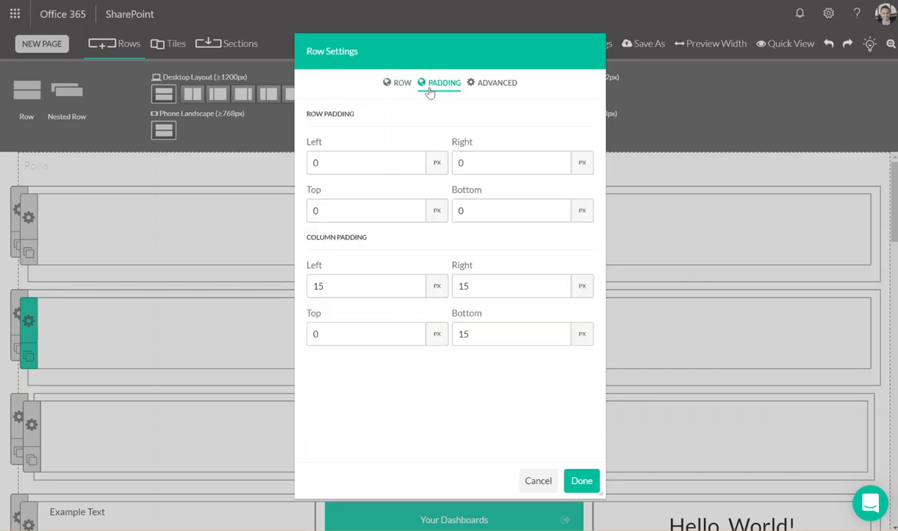
{"action": "mouse_move", "coordinate": [404, 118]}
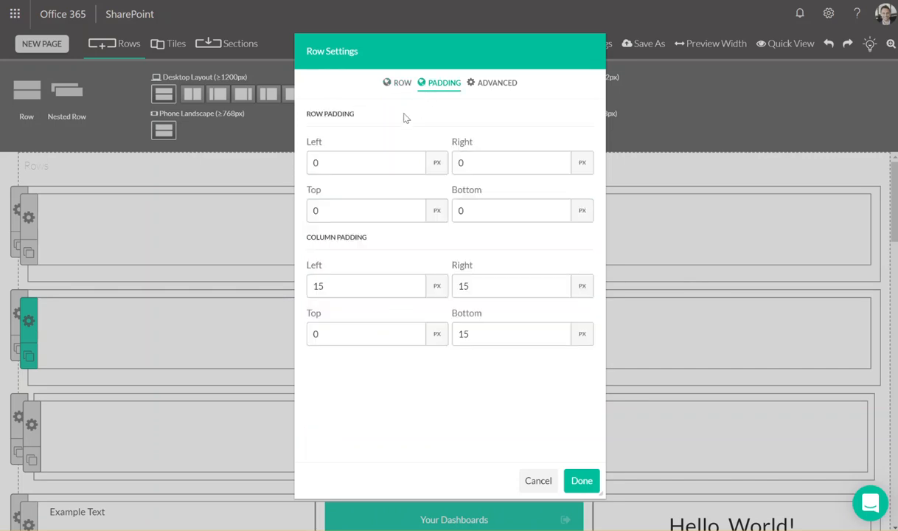
{"action": "mouse_move", "coordinate": [346, 141]}
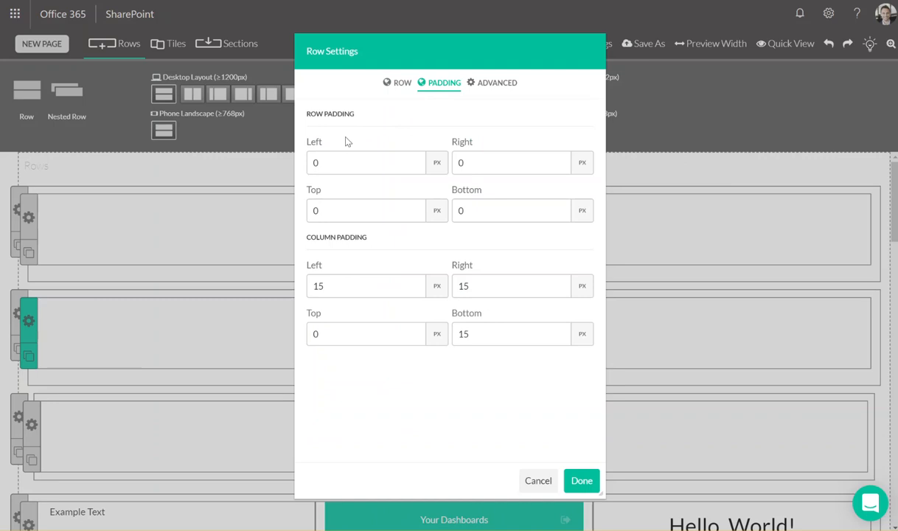
{"action": "left_click", "coordinate": [366, 286]}
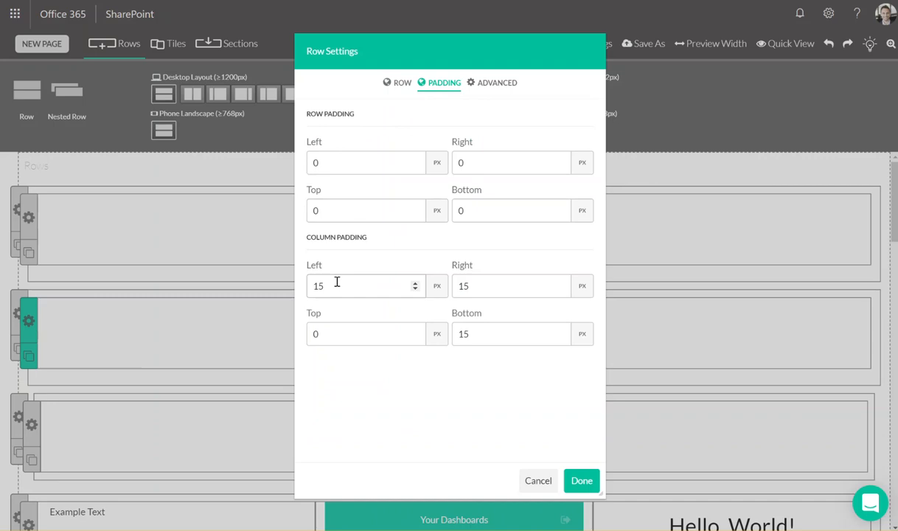
{"action": "left_click", "coordinate": [497, 83]}
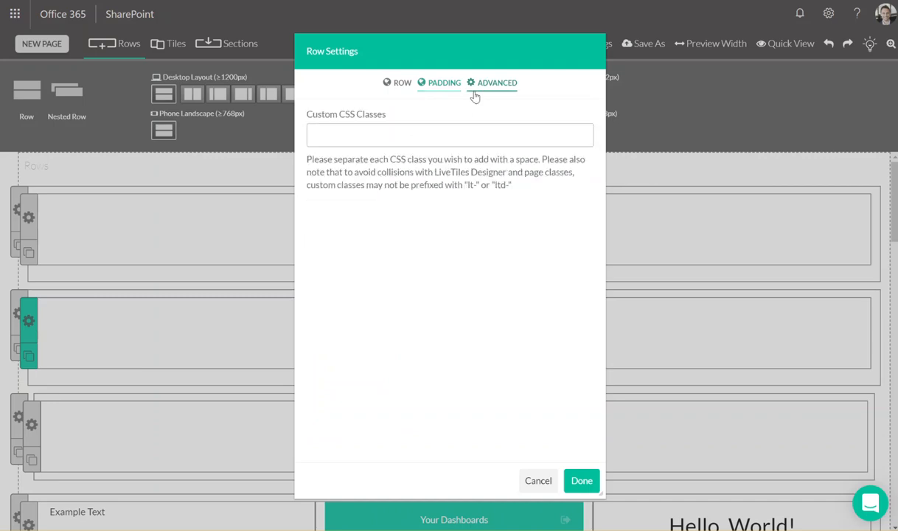
{"action": "left_click", "coordinate": [497, 83]}
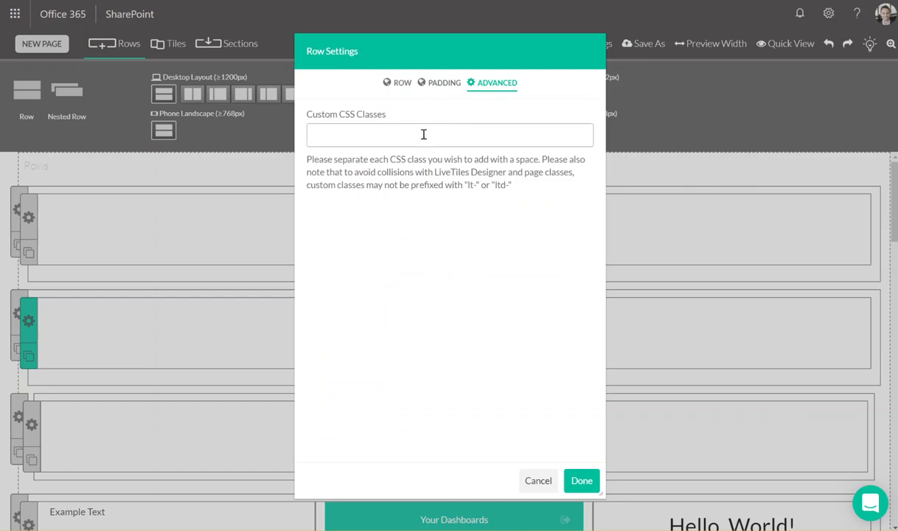
{"action": "left_click", "coordinate": [581, 481]}
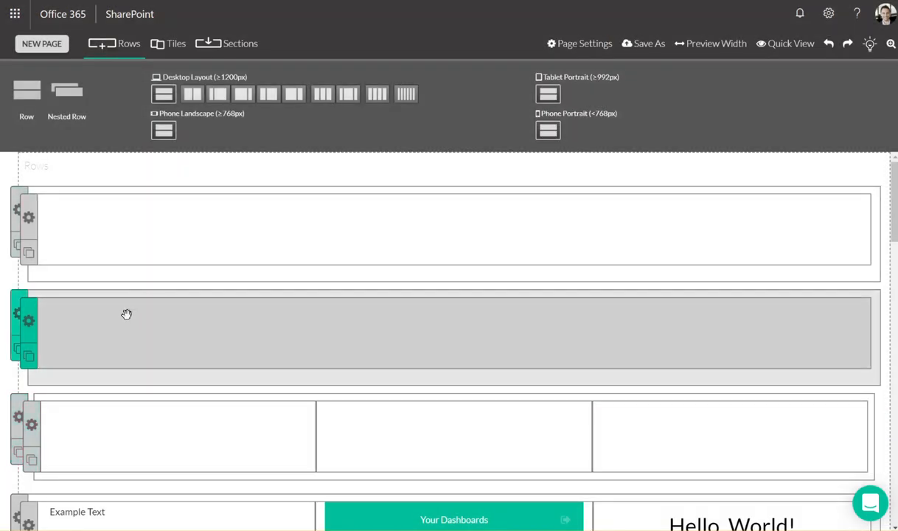
Try several Desktop Layout options for the row, ending on six equal columns
{"action": "left_click", "coordinate": [191, 94]}
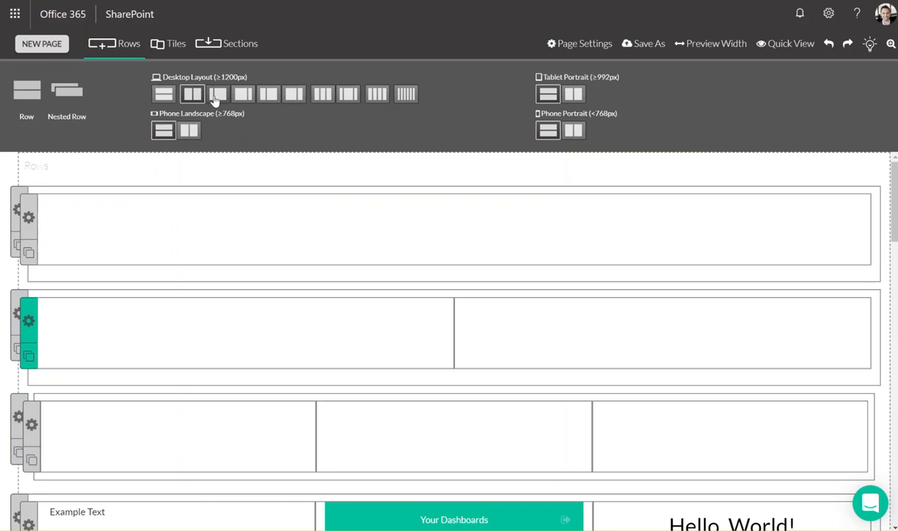
{"action": "left_click", "coordinate": [162, 94]}
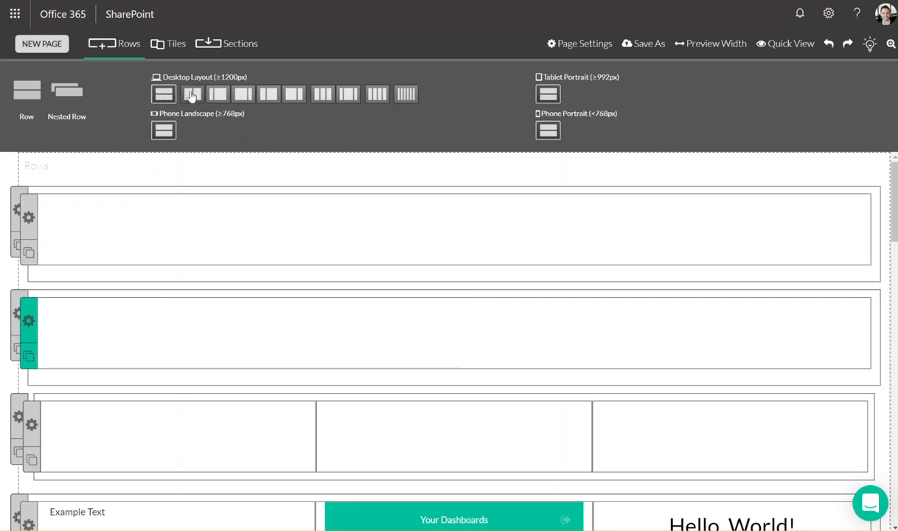
{"action": "left_click", "coordinate": [192, 95]}
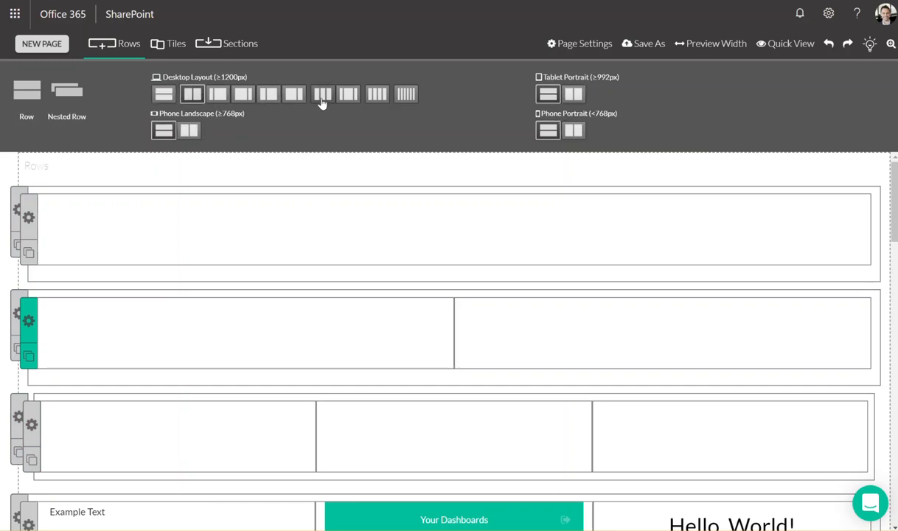
{"action": "left_click", "coordinate": [322, 94]}
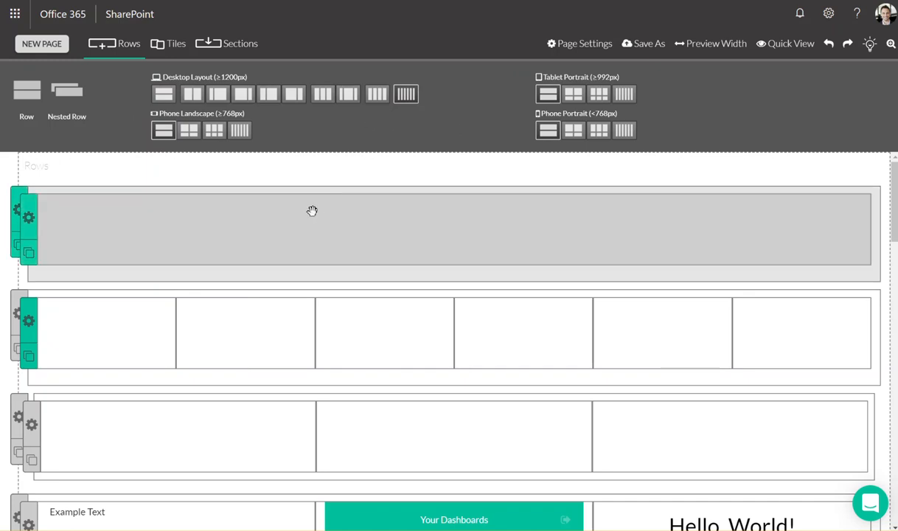
Browse the Tiles library through Social and Accessories to the Saved Tiles collection
{"action": "left_click", "coordinate": [175, 43]}
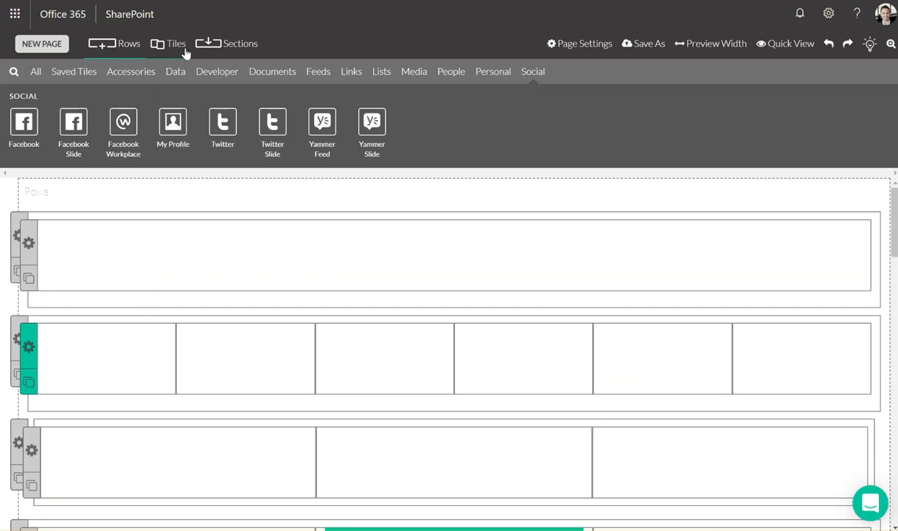
{"action": "left_click", "coordinate": [35, 71]}
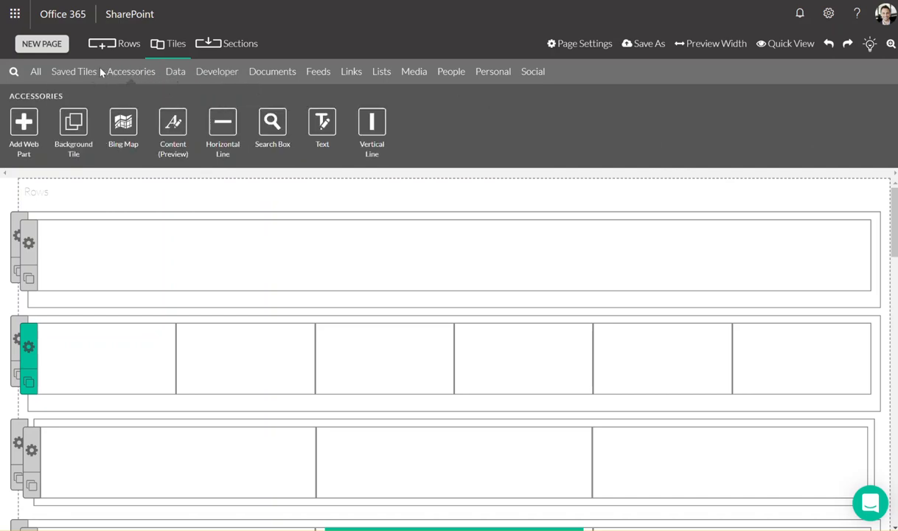
{"action": "left_click", "coordinate": [74, 71]}
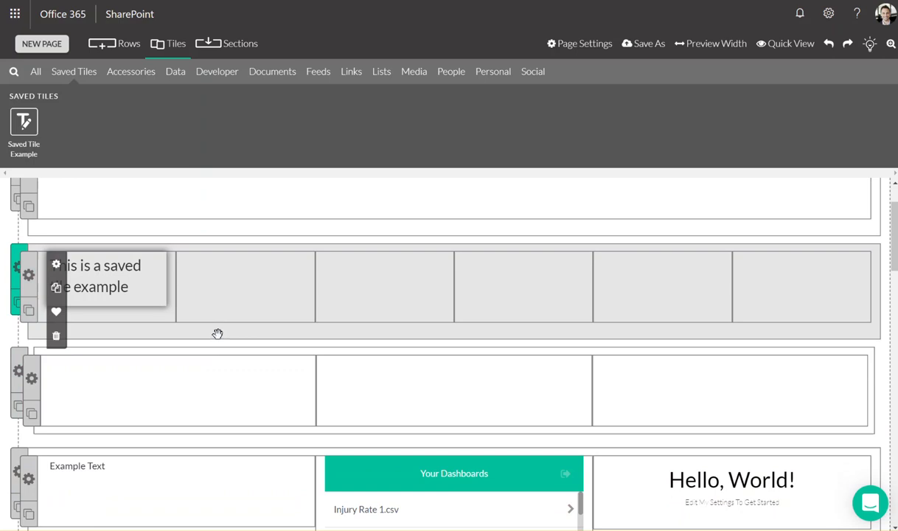
{"action": "mouse_move", "coordinate": [212, 336]}
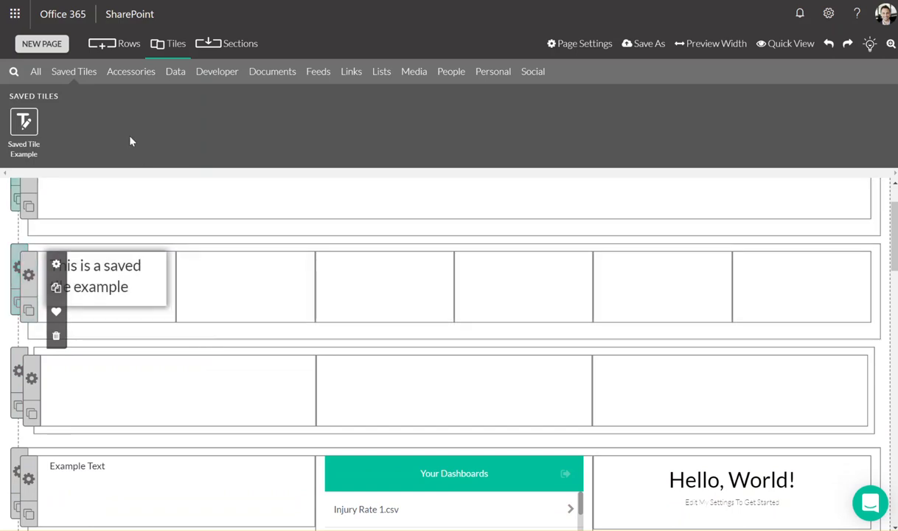
{"action": "left_click", "coordinate": [129, 71]}
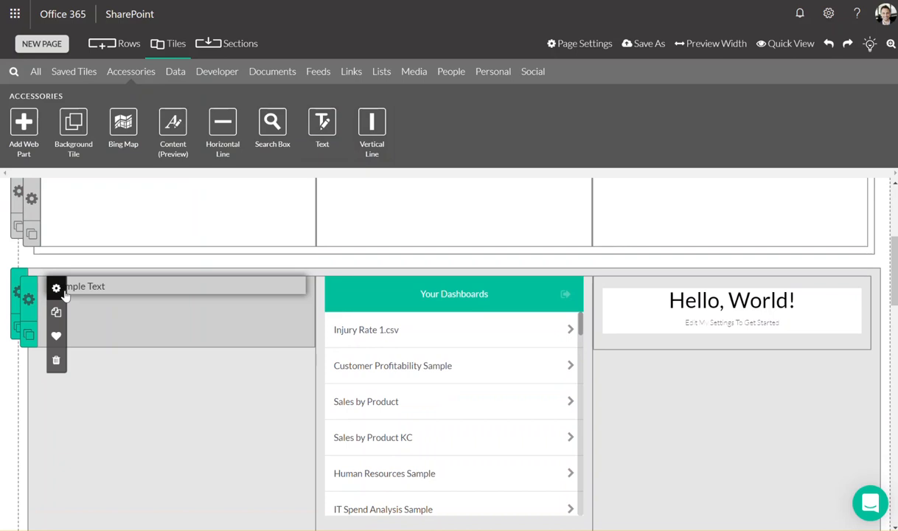
{"action": "left_click", "coordinate": [56, 287]}
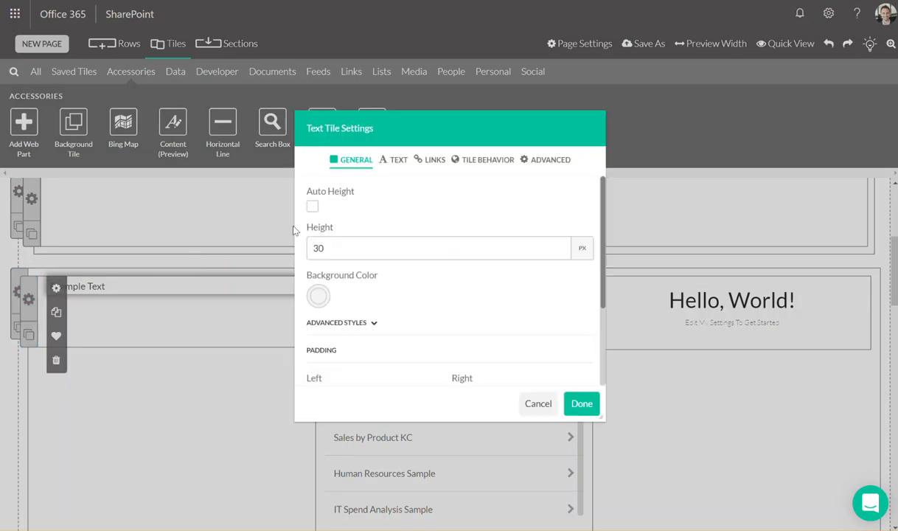
{"action": "left_click", "coordinate": [398, 159]}
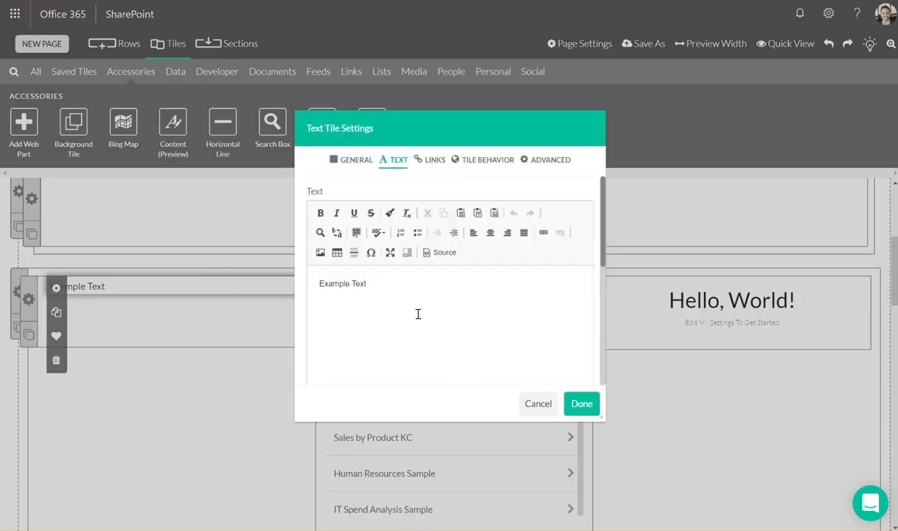
{"action": "left_click", "coordinate": [487, 159]}
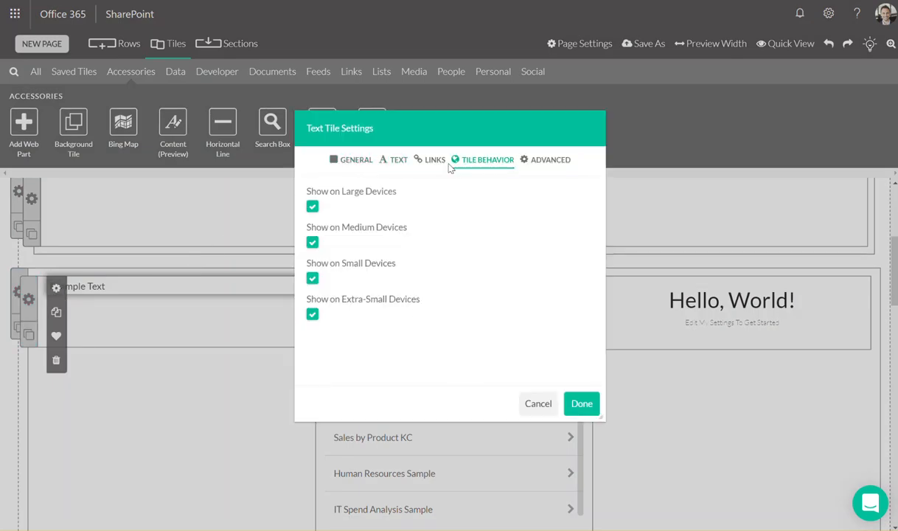
{"action": "left_click", "coordinate": [435, 159]}
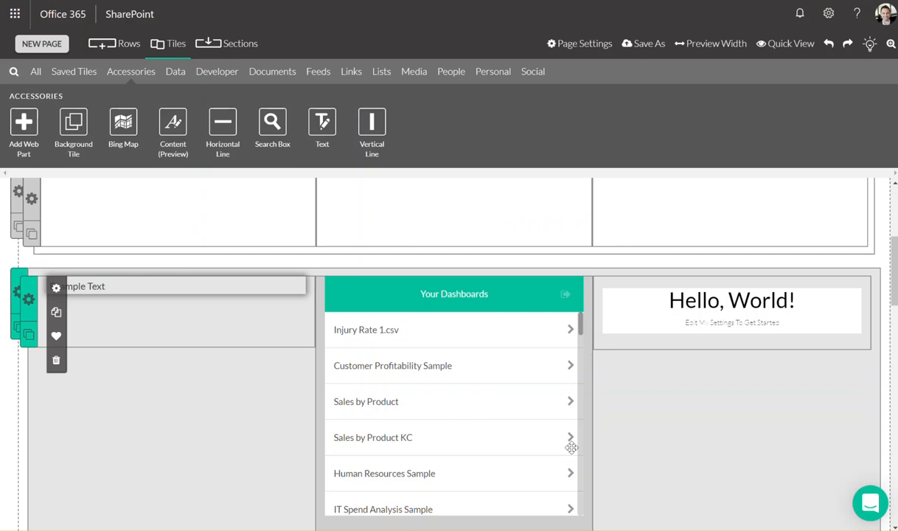
{"action": "mouse_move", "coordinate": [610, 472]}
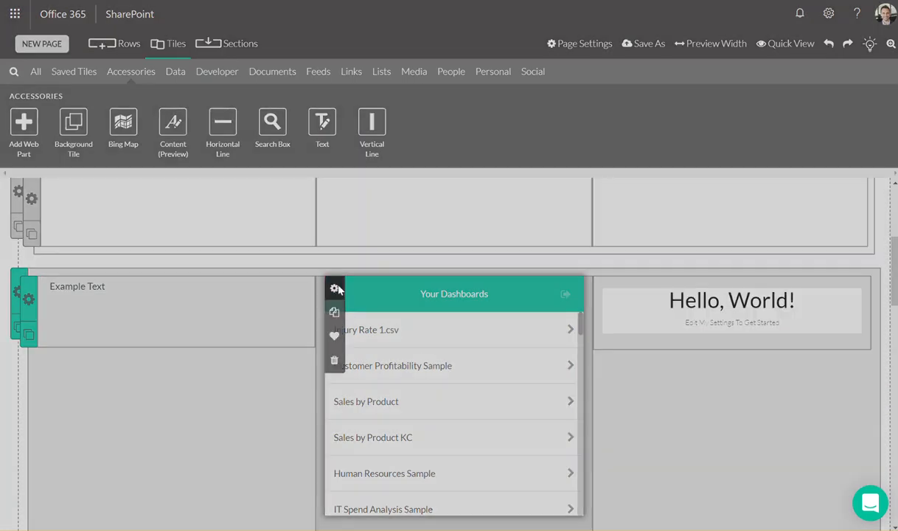
In Power BI Tile Settings, choose Dashboard as Data Source with Start on a Dashboard, then cancel
{"action": "left_click", "coordinate": [335, 288]}
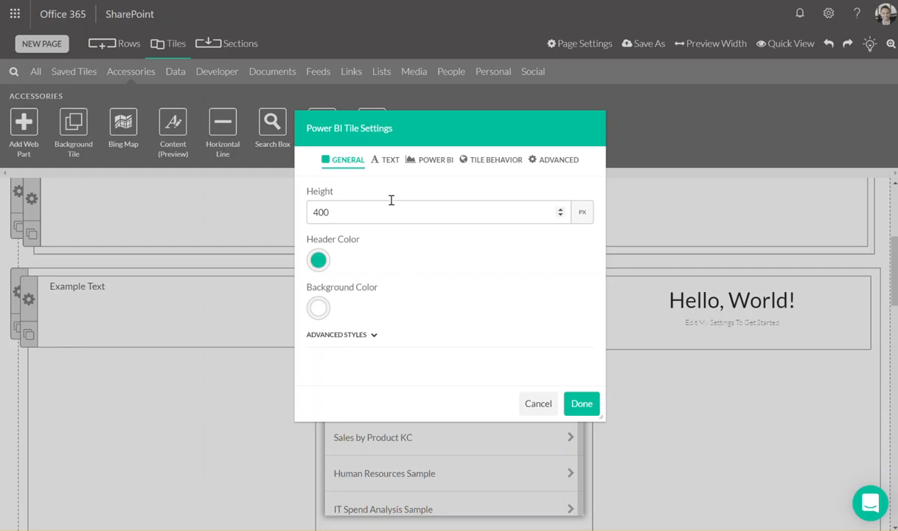
{"action": "left_click", "coordinate": [436, 160]}
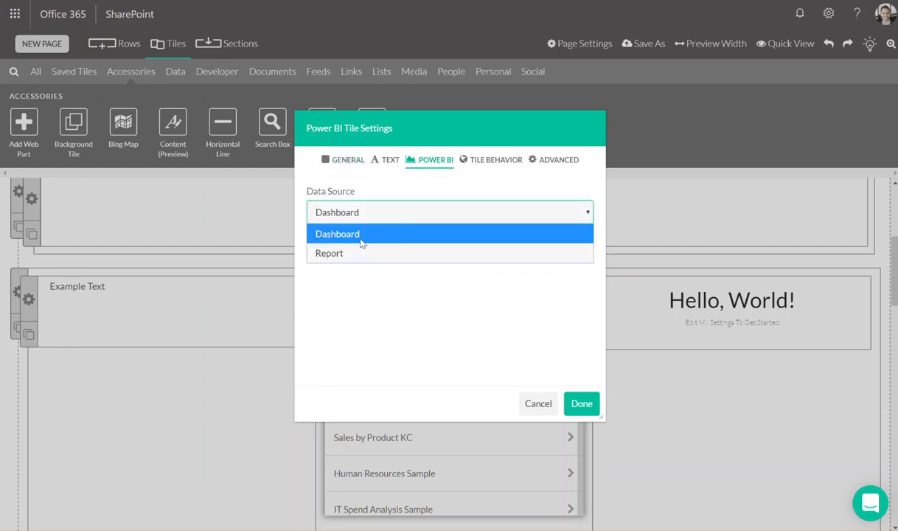
{"action": "left_click", "coordinate": [336, 233]}
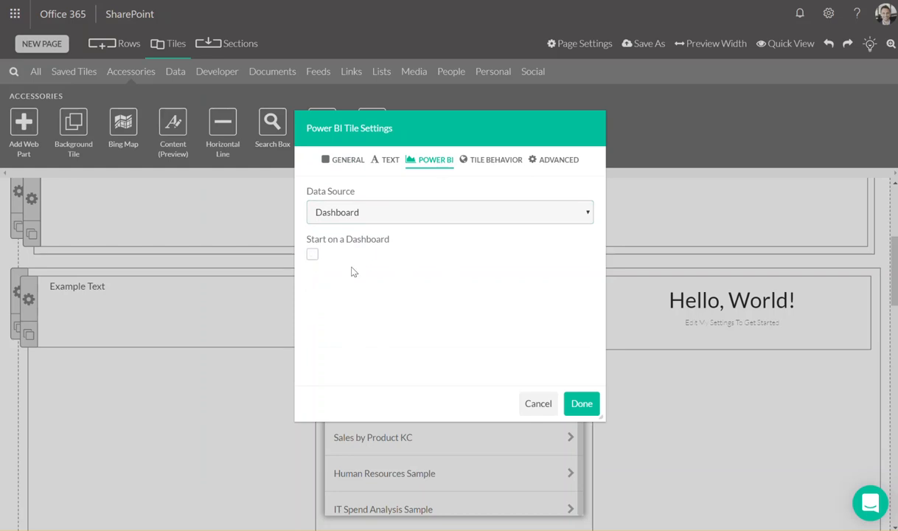
{"action": "left_click", "coordinate": [313, 253]}
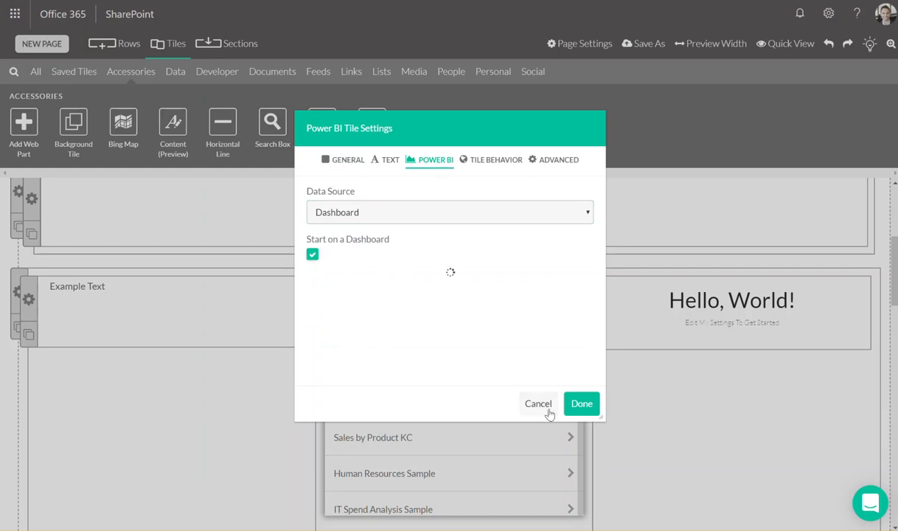
{"action": "left_click", "coordinate": [582, 404]}
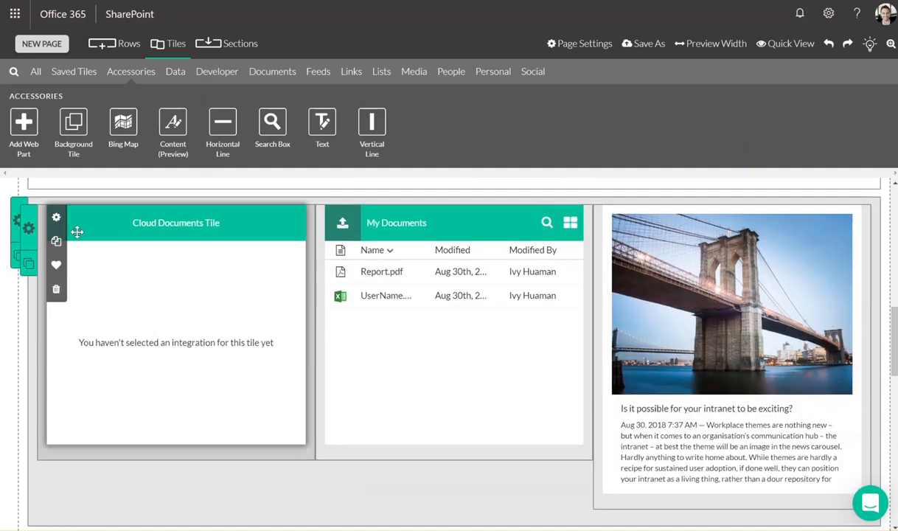
{"action": "left_click", "coordinate": [56, 217]}
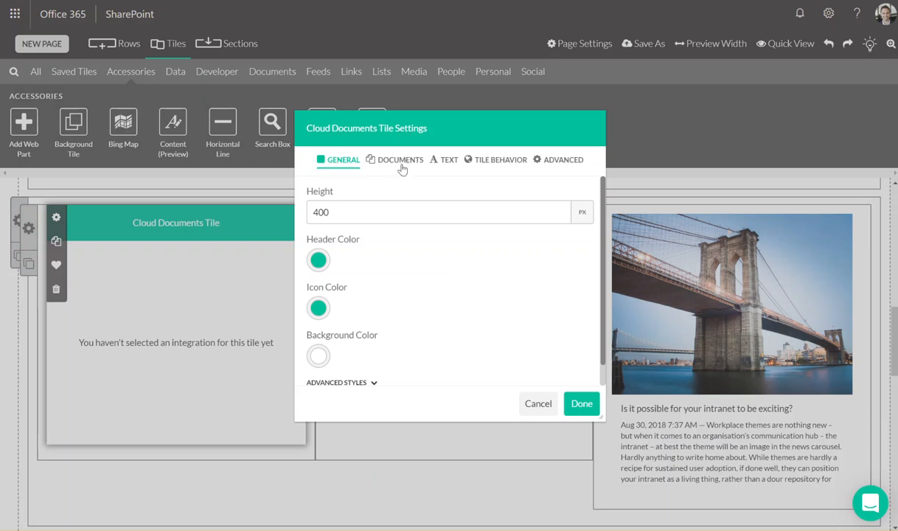
{"action": "left_click", "coordinate": [401, 159]}
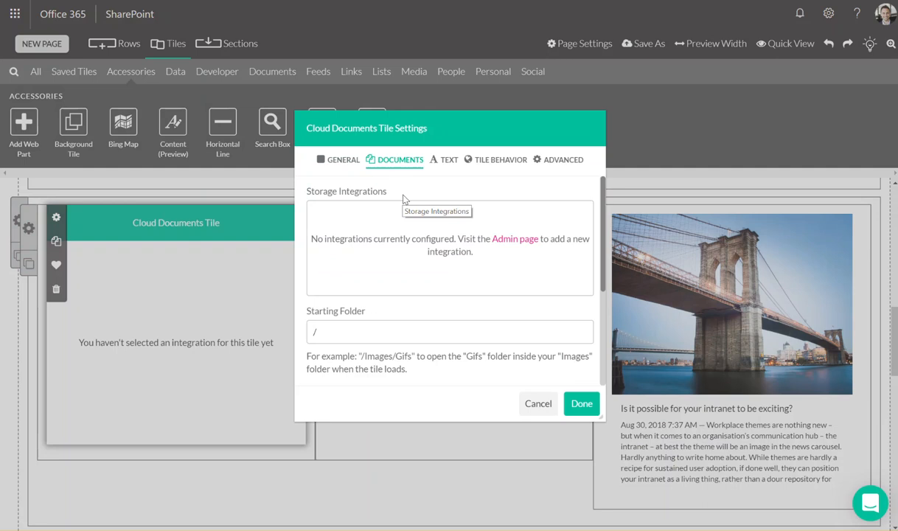
{"action": "mouse_move", "coordinate": [545, 401]}
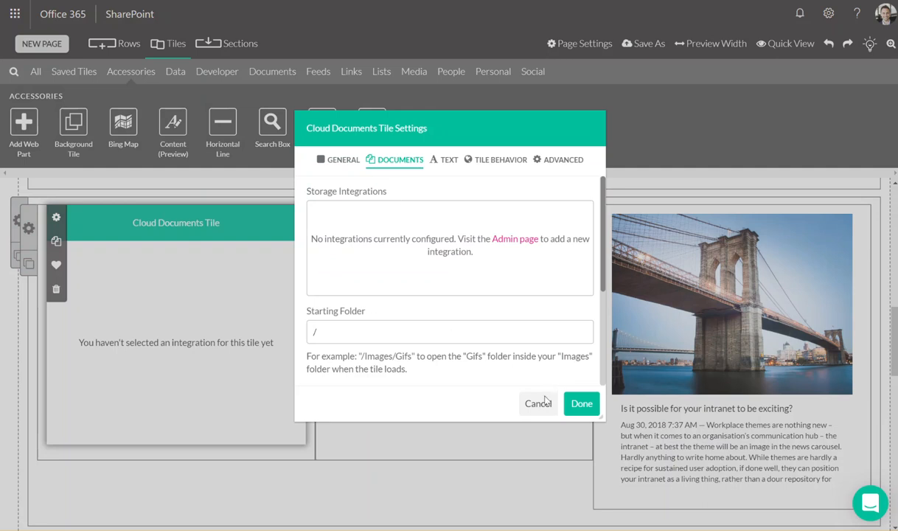
{"action": "left_click", "coordinate": [581, 404]}
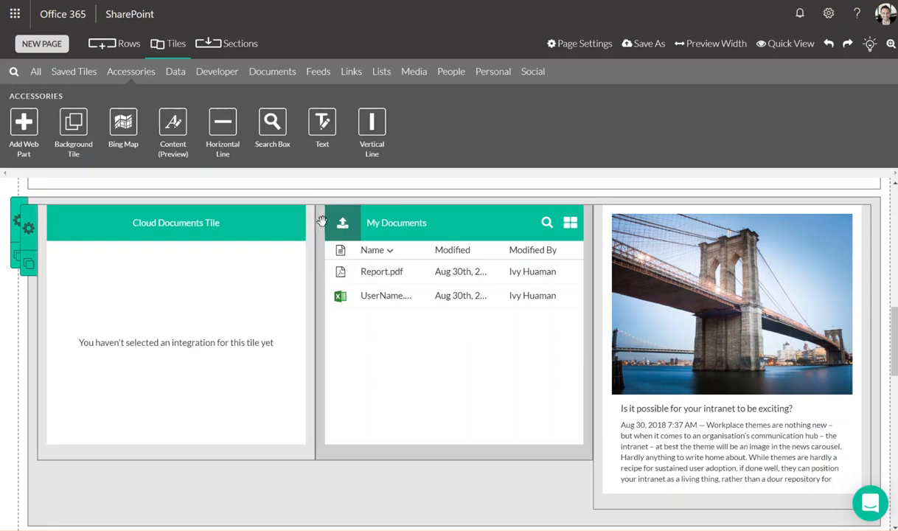
{"action": "mouse_move", "coordinate": [353, 224]}
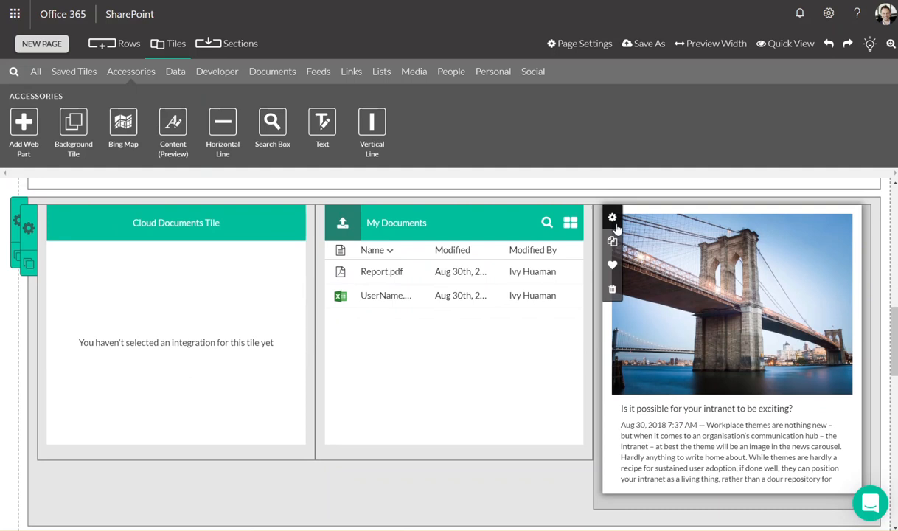
Show the news tile's Data settings with its SampleNews list path and title and content fields
{"action": "left_click", "coordinate": [612, 216]}
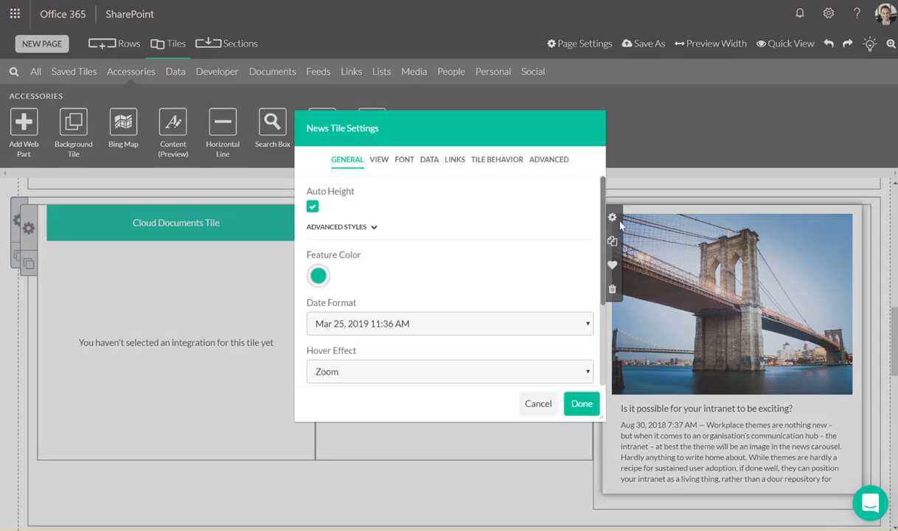
{"action": "mouse_move", "coordinate": [621, 221]}
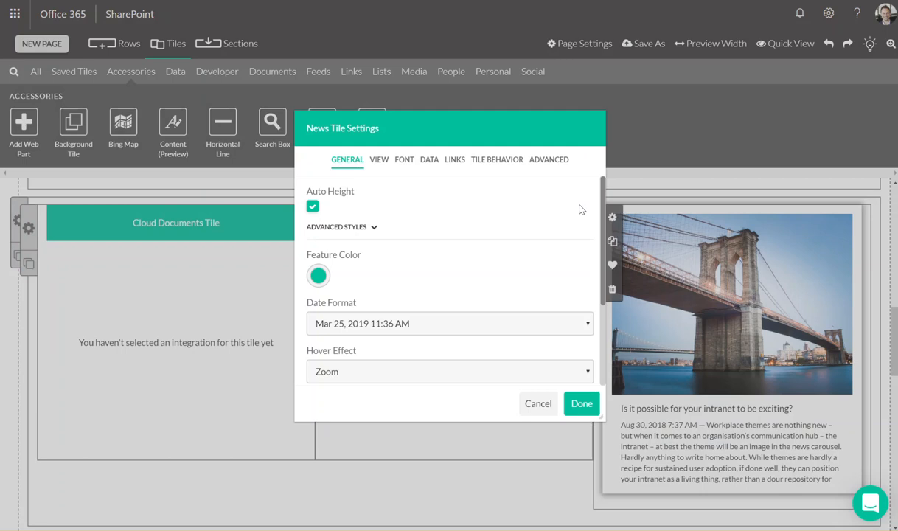
{"action": "mouse_move", "coordinate": [422, 159]}
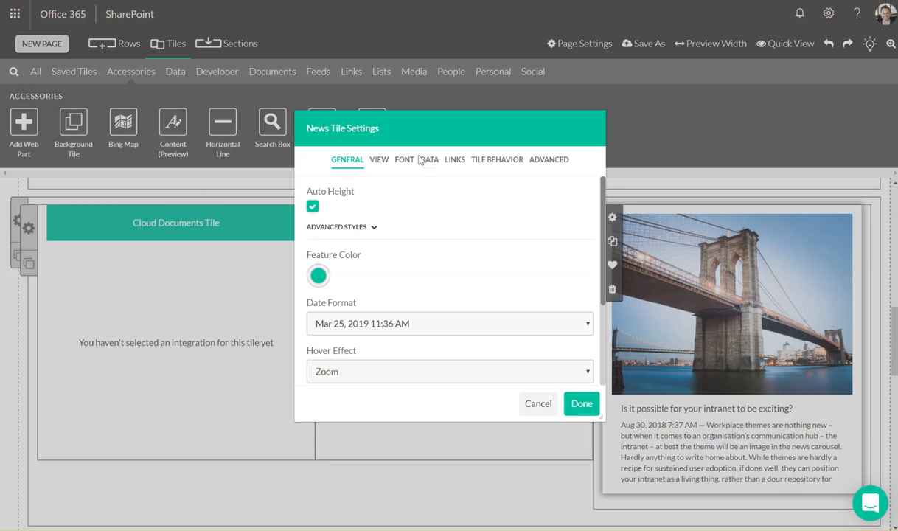
{"action": "left_click", "coordinate": [429, 159]}
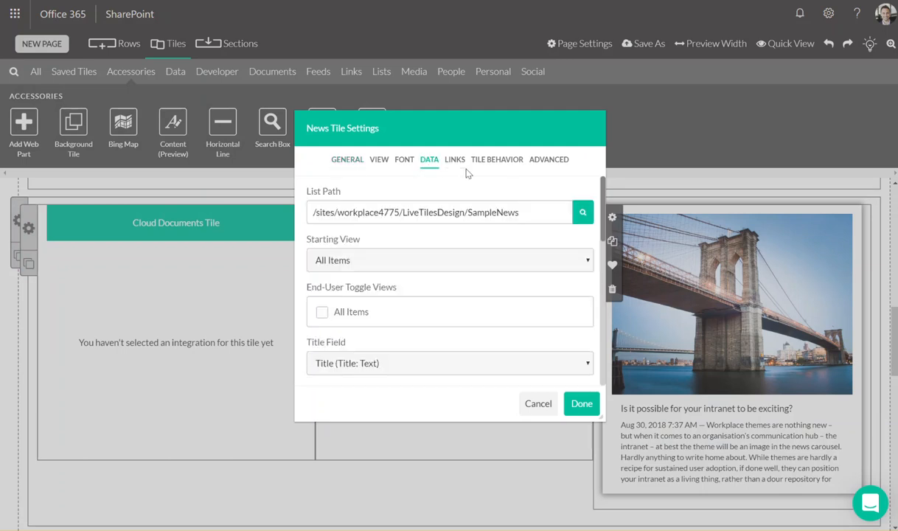
{"action": "scroll", "scroll_direction": "down", "scroll_amount": 3}
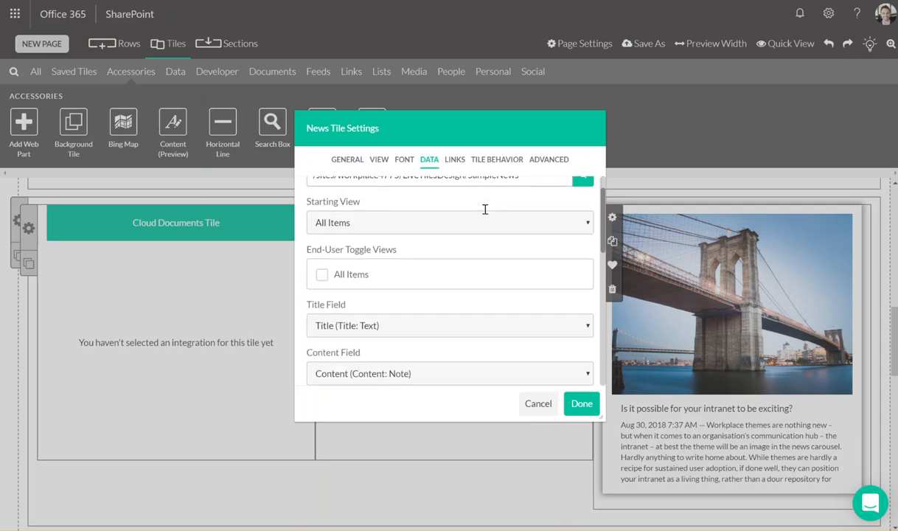
{"action": "scroll", "scroll_direction": "down", "scroll_amount": 3}
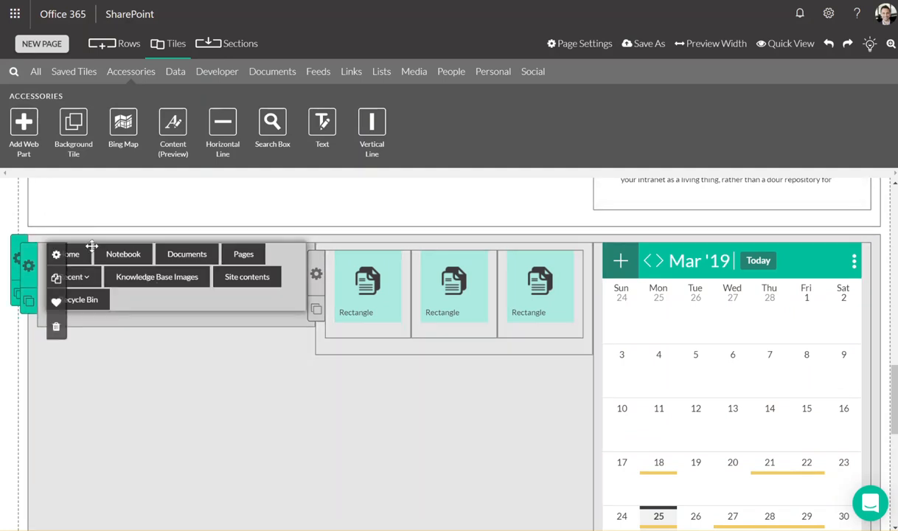
In Nav Bar Menu settings, set Link Source to Global then Custom, add two custom links, then cancel
{"action": "left_click", "coordinate": [56, 254]}
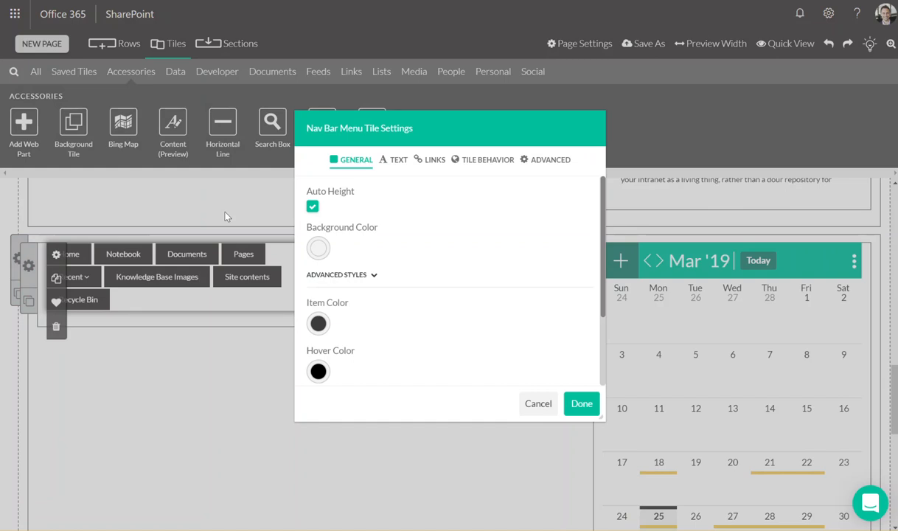
{"action": "mouse_move", "coordinate": [448, 97]}
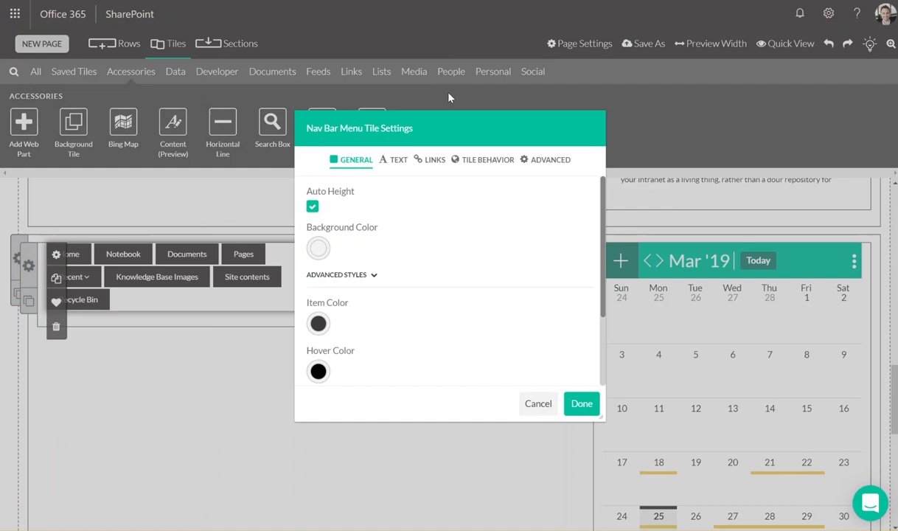
{"action": "left_click", "coordinate": [434, 159]}
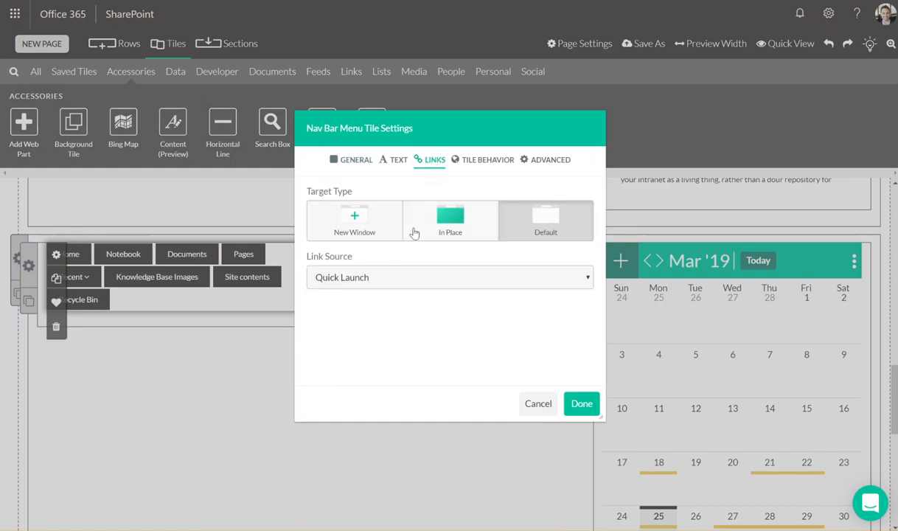
{"action": "left_click", "coordinate": [450, 278]}
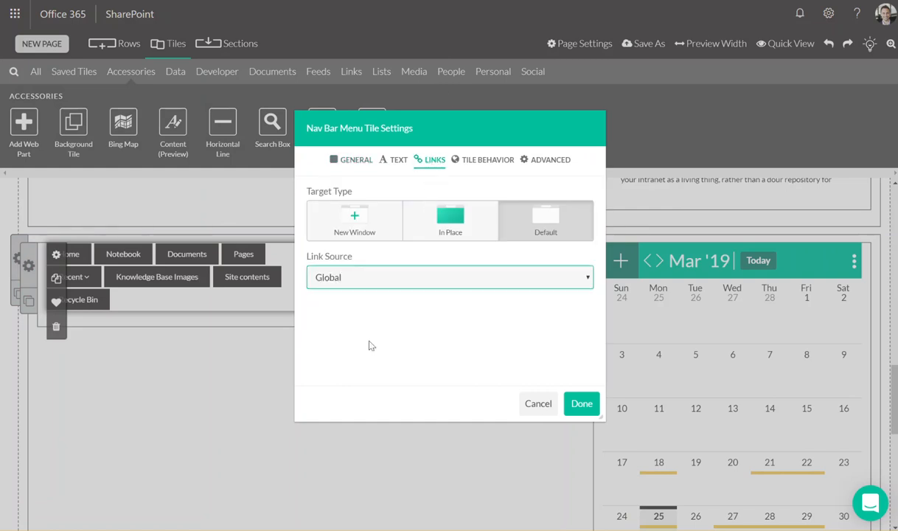
{"action": "left_click", "coordinate": [449, 277]}
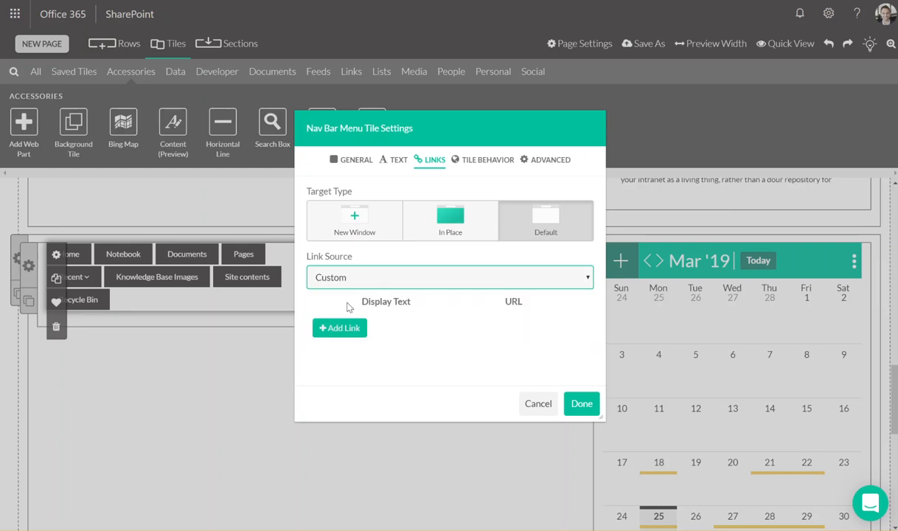
{"action": "left_click", "coordinate": [339, 328]}
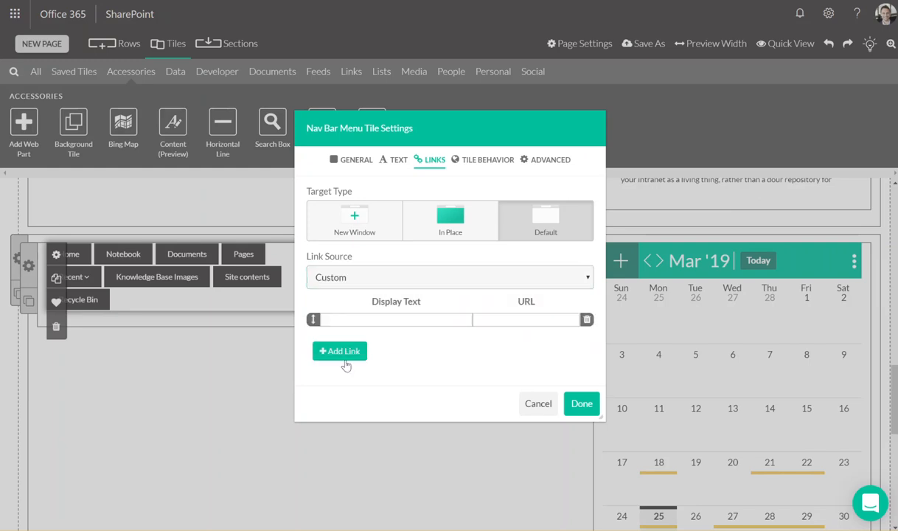
{"action": "left_click", "coordinate": [340, 351]}
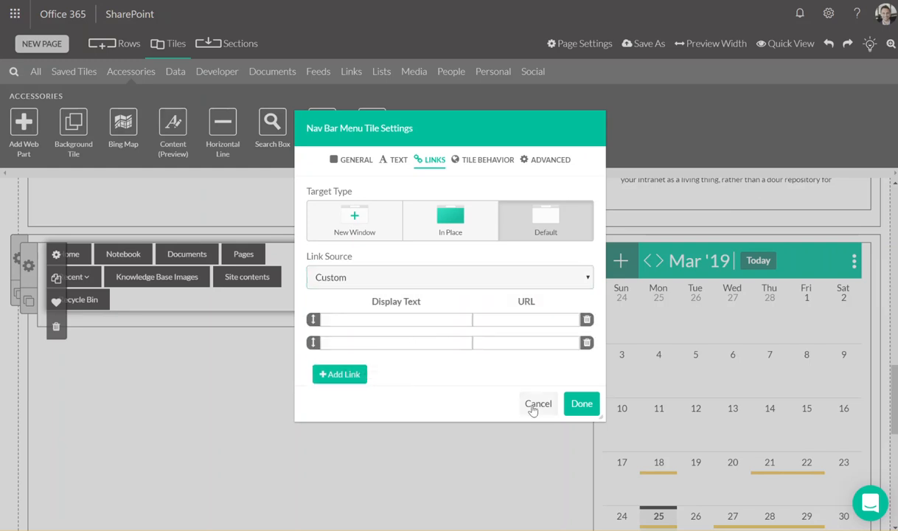
{"action": "left_click", "coordinate": [539, 404]}
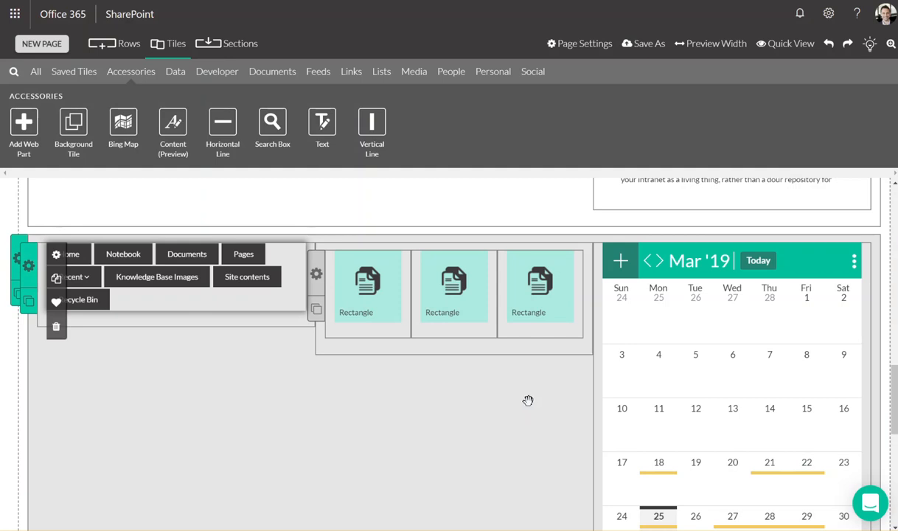
{"action": "mouse_move", "coordinate": [410, 309]}
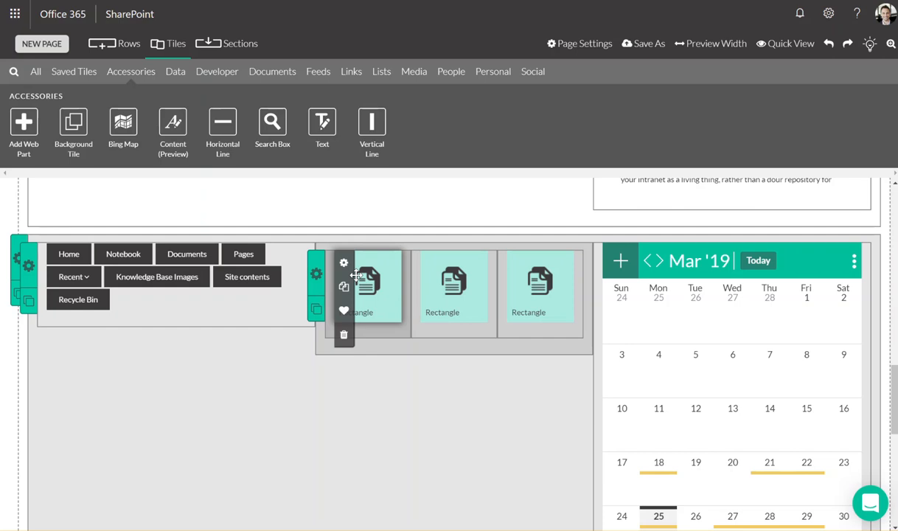
{"action": "left_click", "coordinate": [343, 263]}
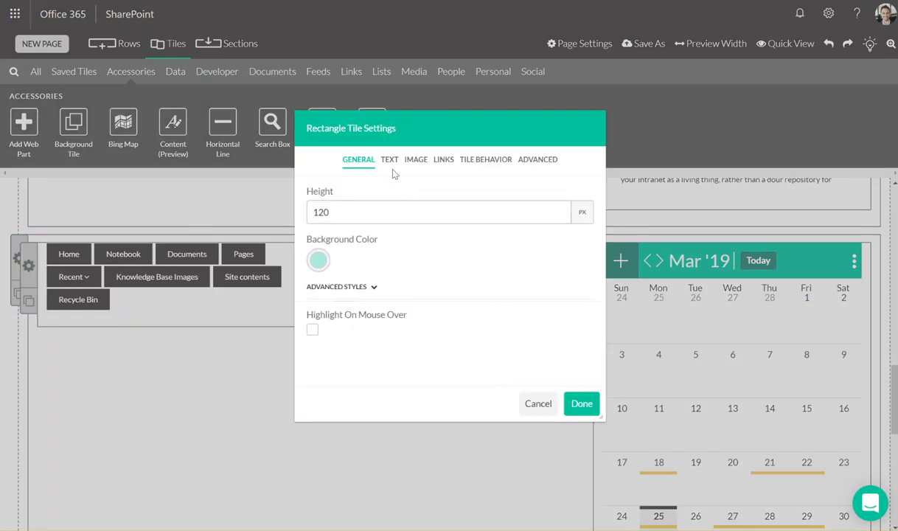
{"action": "left_click", "coordinate": [416, 159]}
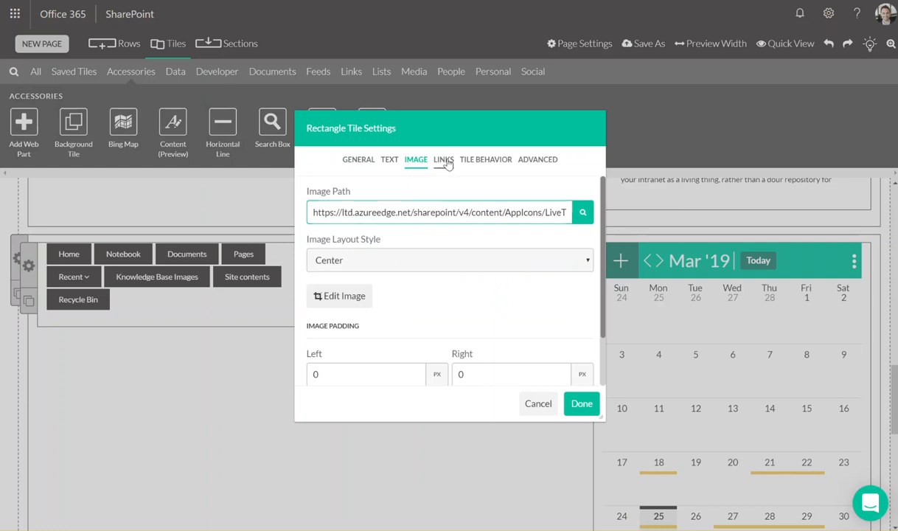
{"action": "left_click", "coordinate": [442, 160]}
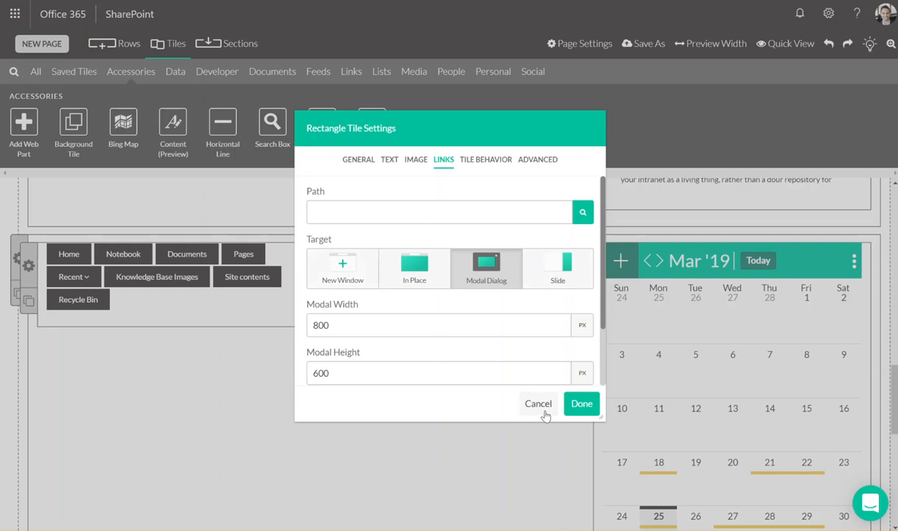
{"action": "left_click", "coordinate": [581, 404]}
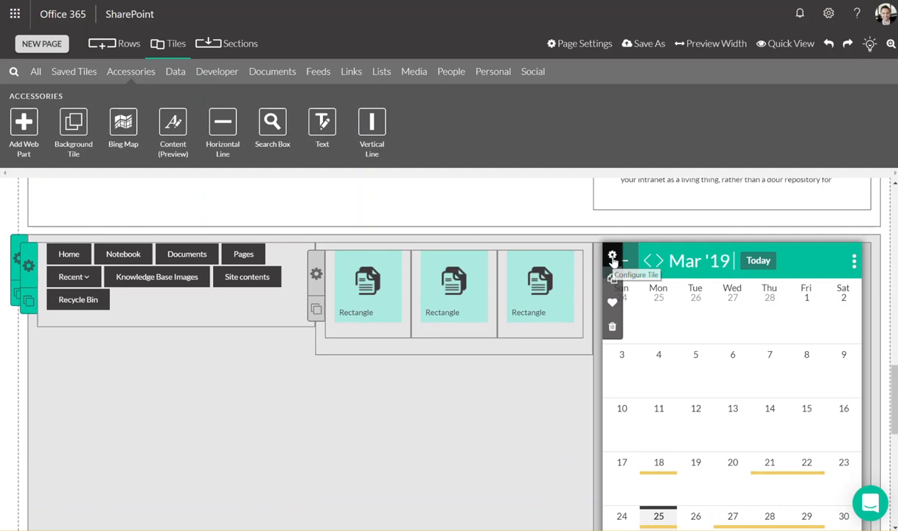
{"action": "left_click", "coordinate": [612, 255]}
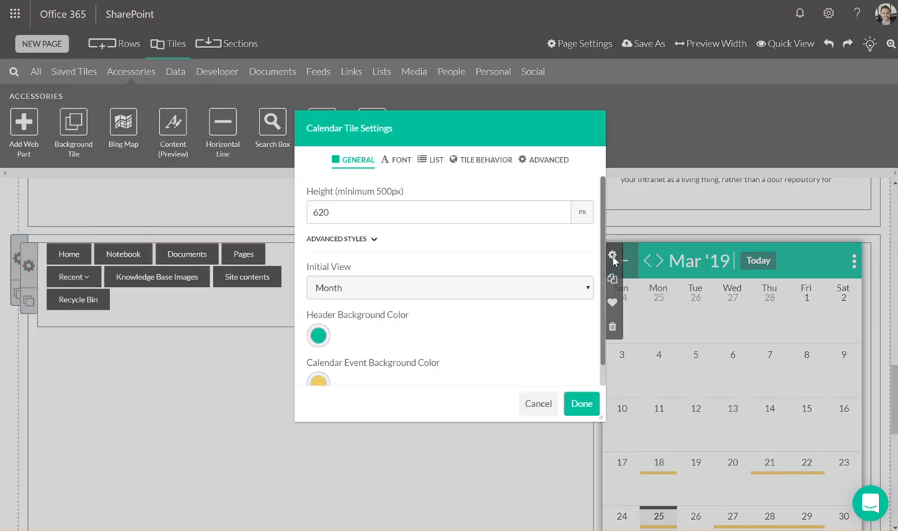
{"action": "mouse_move", "coordinate": [557, 404]}
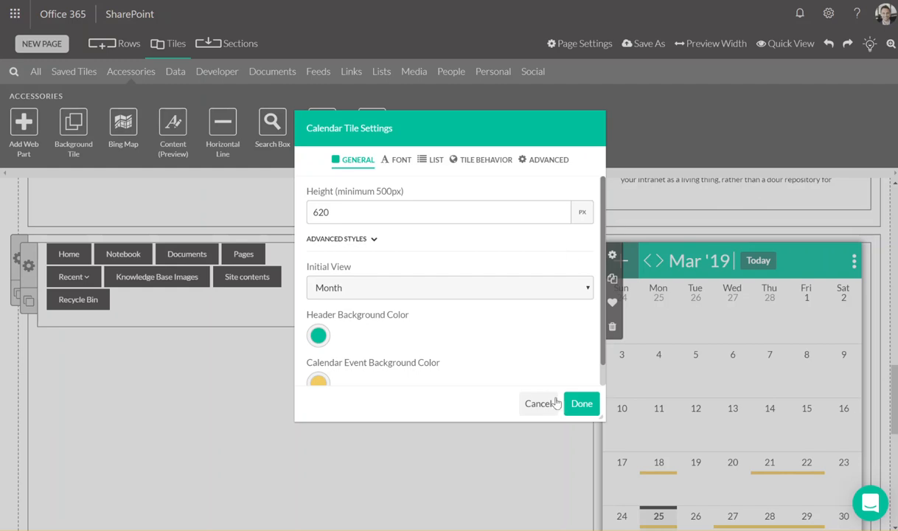
{"action": "left_click", "coordinate": [435, 160]}
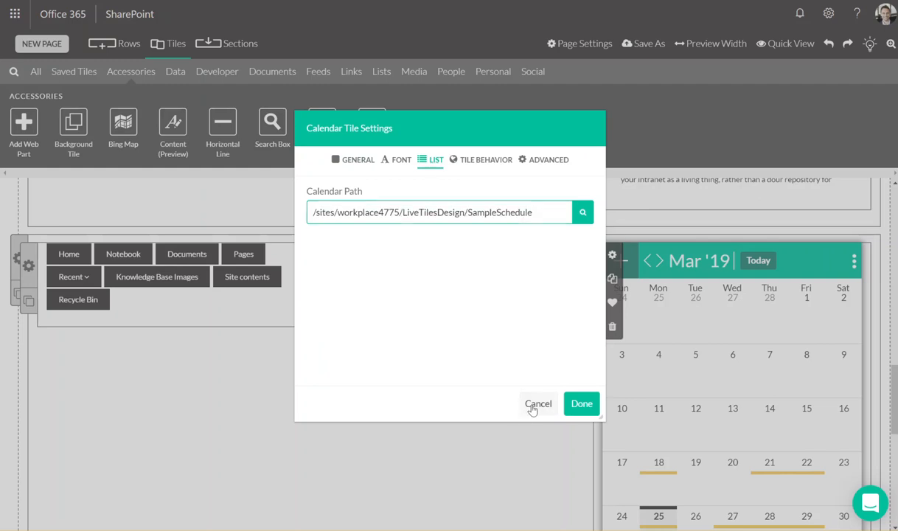
{"action": "left_click", "coordinate": [538, 404]}
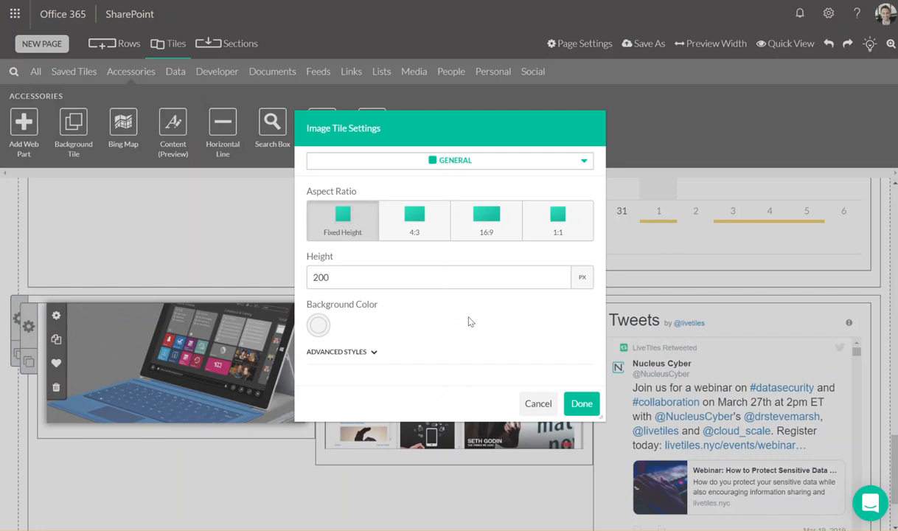
View the Image section's Image Path and Layout Style options, then cancel the image tile settings
{"action": "left_click", "coordinate": [448, 159]}
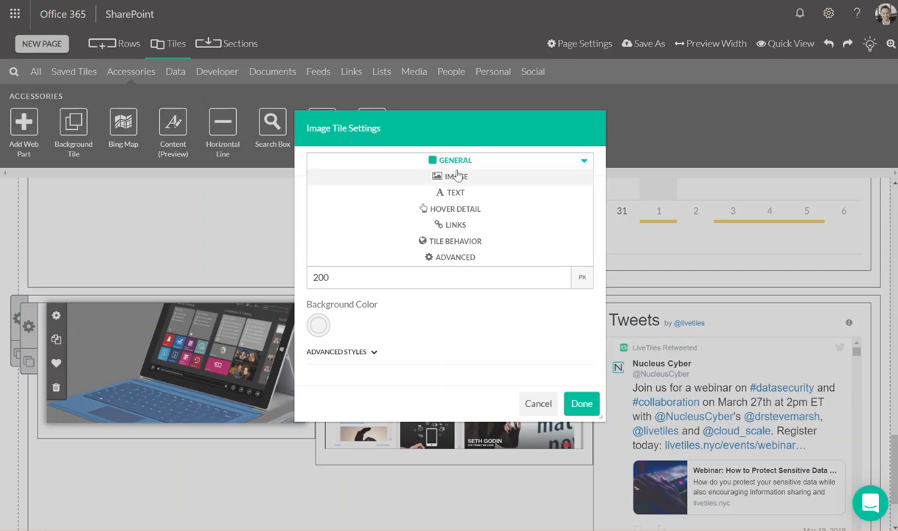
{"action": "left_click", "coordinate": [458, 175]}
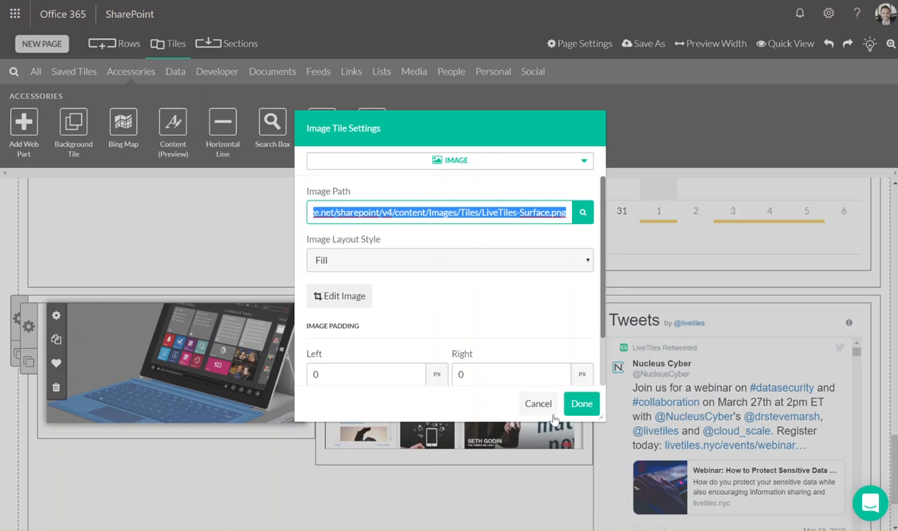
{"action": "left_click", "coordinate": [581, 404]}
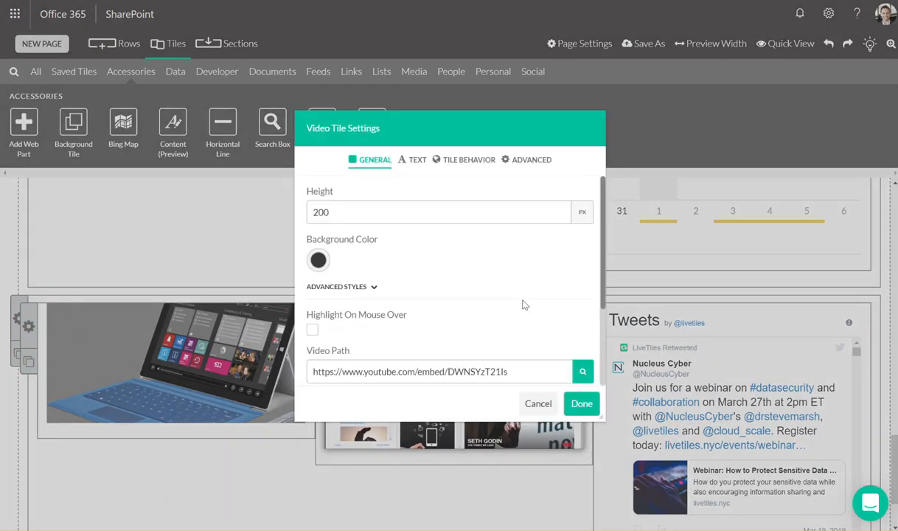
Scroll to the video tile's YouTube Video Path and Embed Video options, then cancel its settings
{"action": "scroll", "scroll_direction": "down", "scroll_amount": 3}
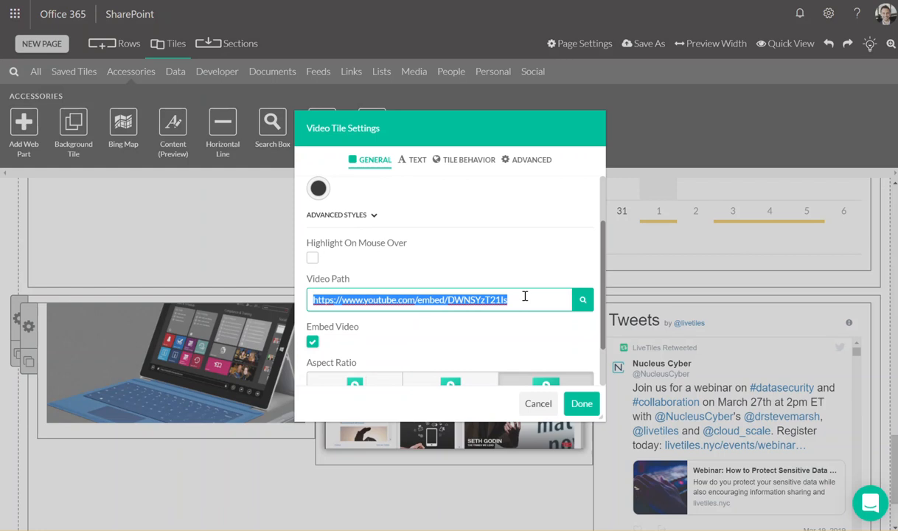
{"action": "mouse_move", "coordinate": [554, 420]}
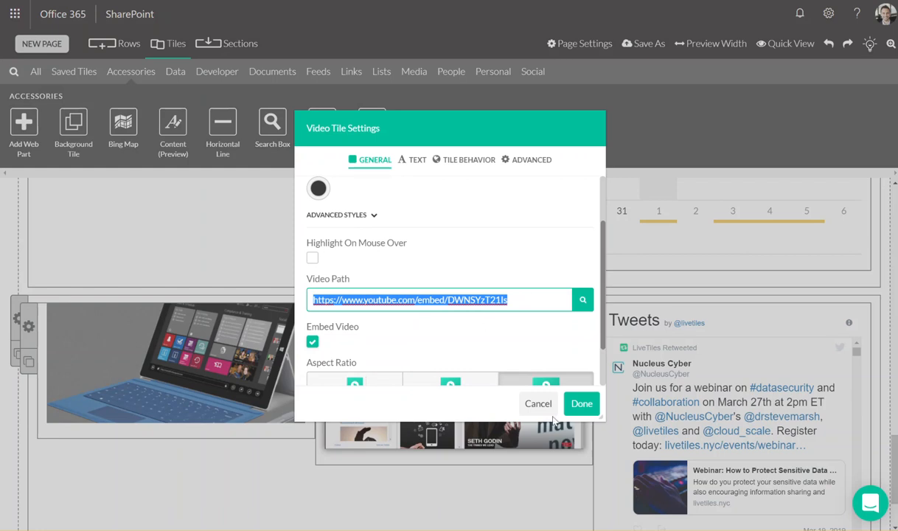
{"action": "left_click", "coordinate": [581, 404]}
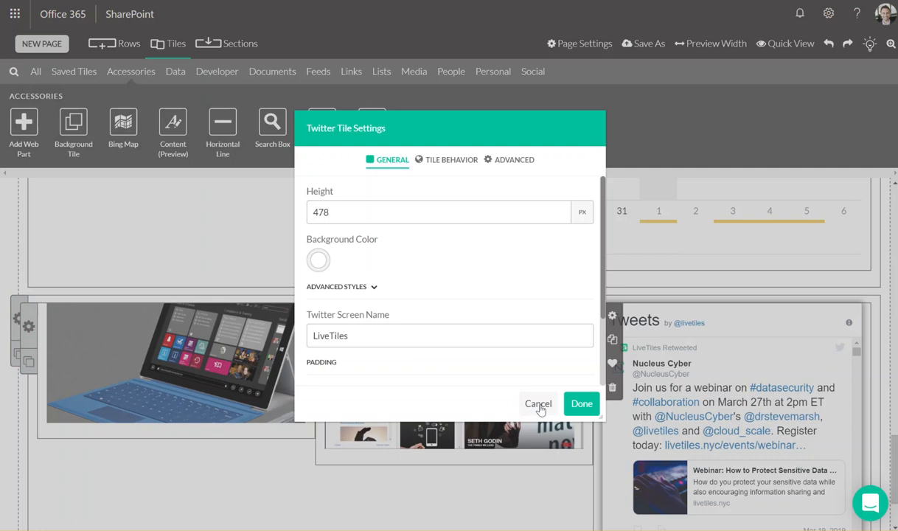
Cancel the Twitter tile settings, scroll the canvas, and bring up Page Settings
{"action": "left_click", "coordinate": [536, 404]}
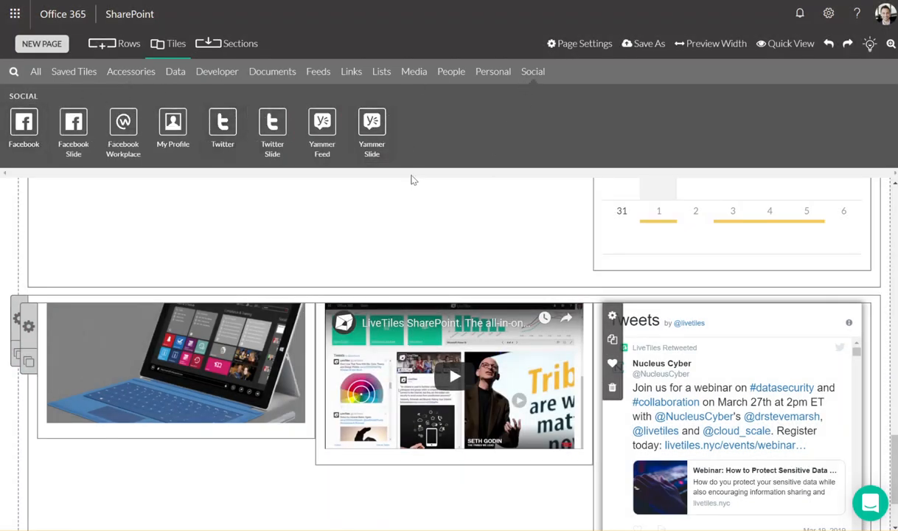
{"action": "scroll", "scroll_direction": "down", "scroll_amount": 3}
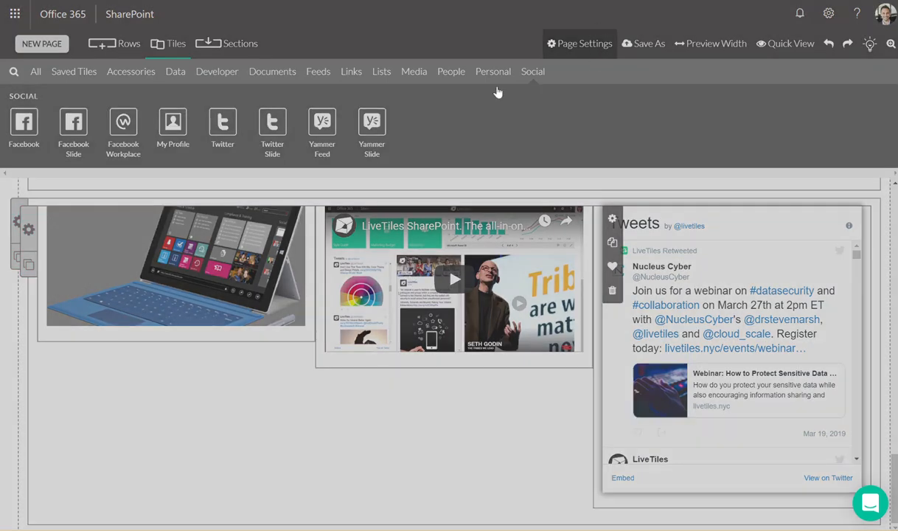
{"action": "left_click", "coordinate": [580, 42]}
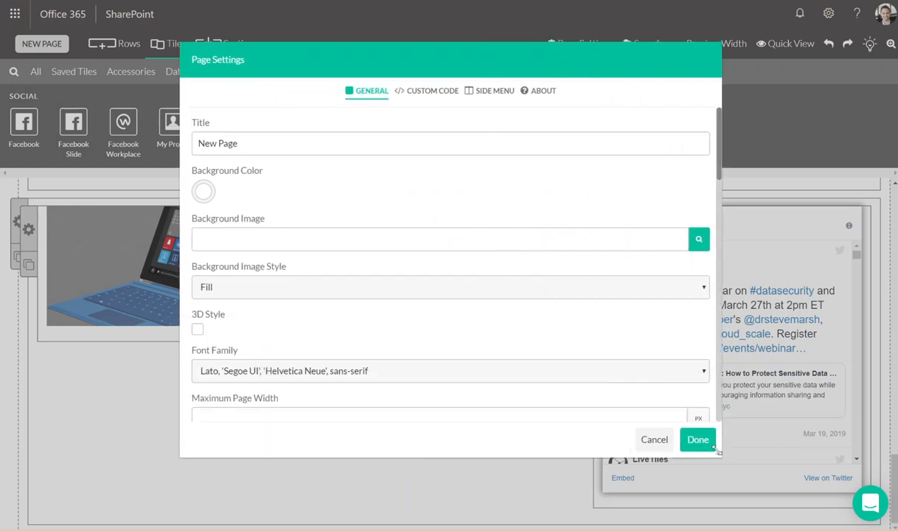
Scroll through the Page Settings General options including the background image field
{"action": "left_click", "coordinate": [450, 143]}
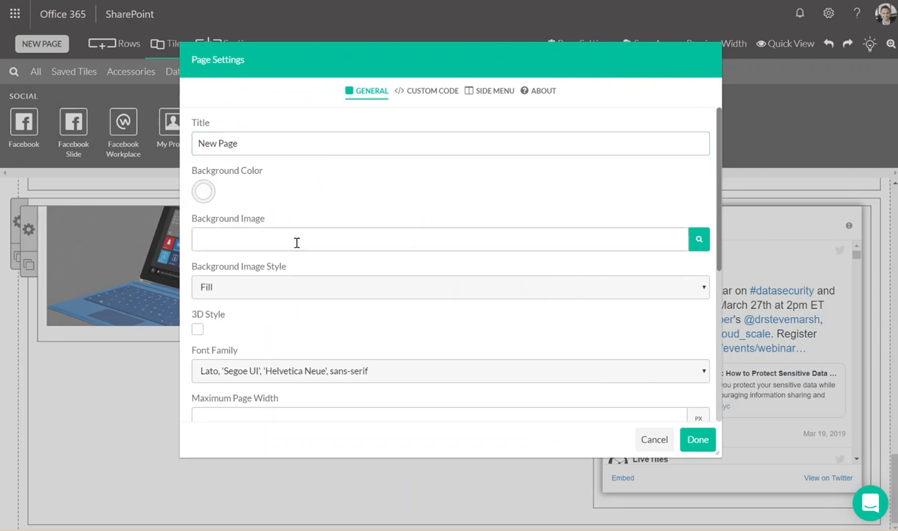
{"action": "scroll", "scroll_direction": "down", "scroll_amount": 3}
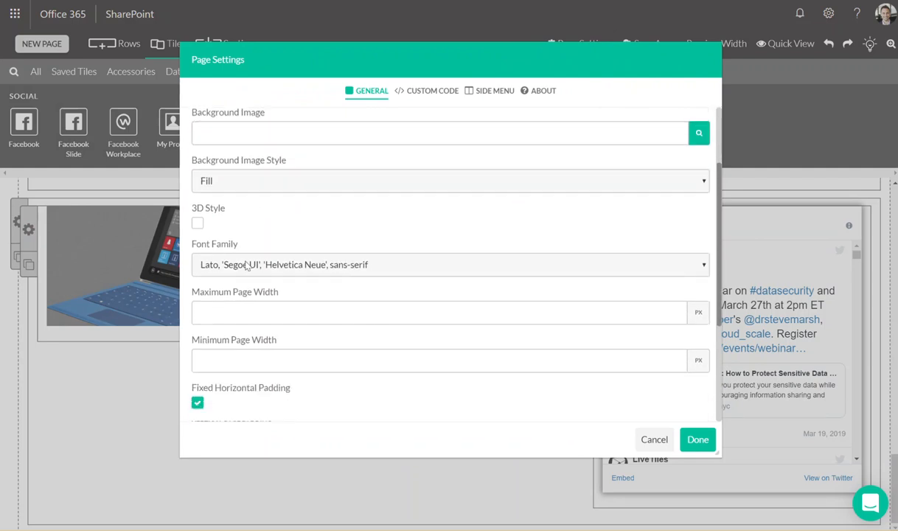
{"action": "scroll", "scroll_direction": "down", "scroll_amount": 3}
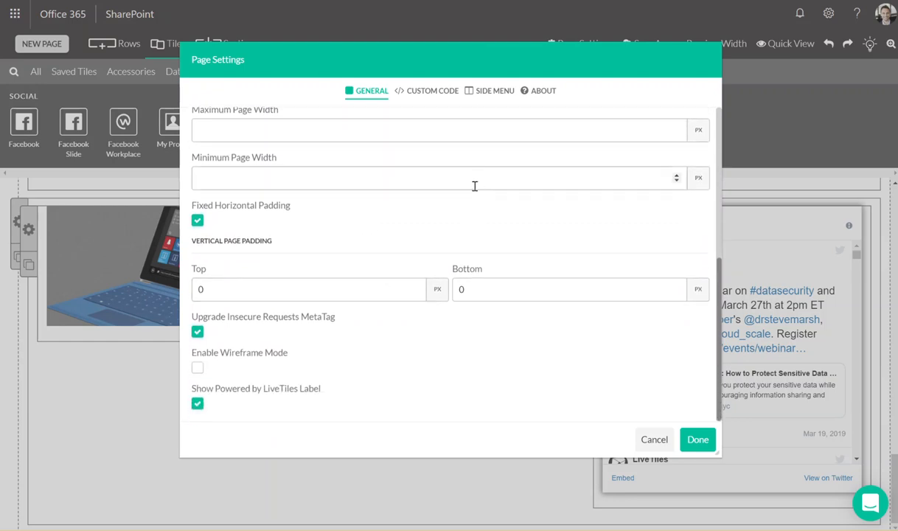
View the Custom Code section and its empty document head code box
{"action": "left_click", "coordinate": [434, 90]}
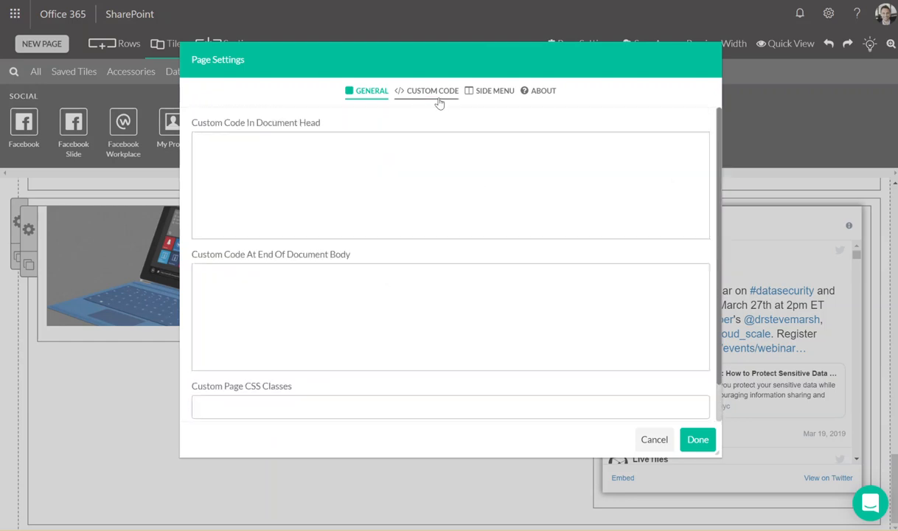
{"action": "left_click", "coordinate": [432, 90]}
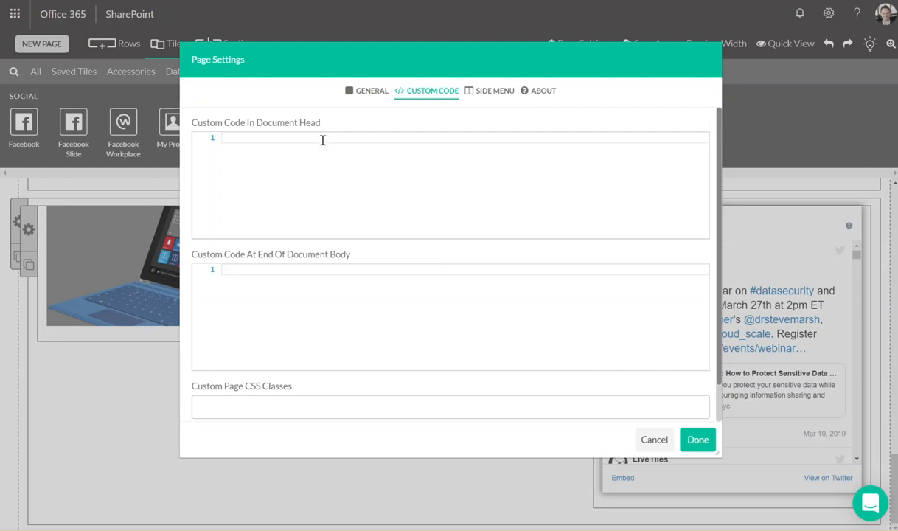
{"action": "mouse_move", "coordinate": [321, 141]}
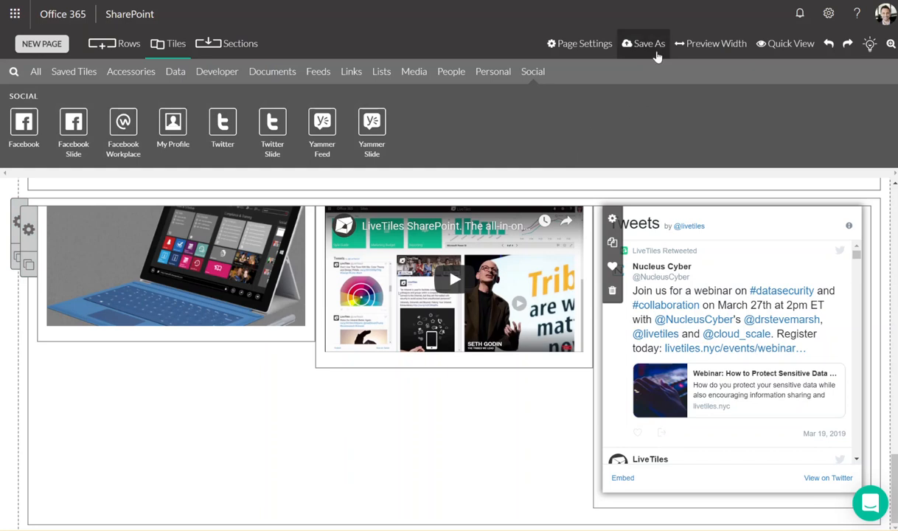
Bring up the Save New Page form from the Save As options
{"action": "left_click", "coordinate": [643, 43]}
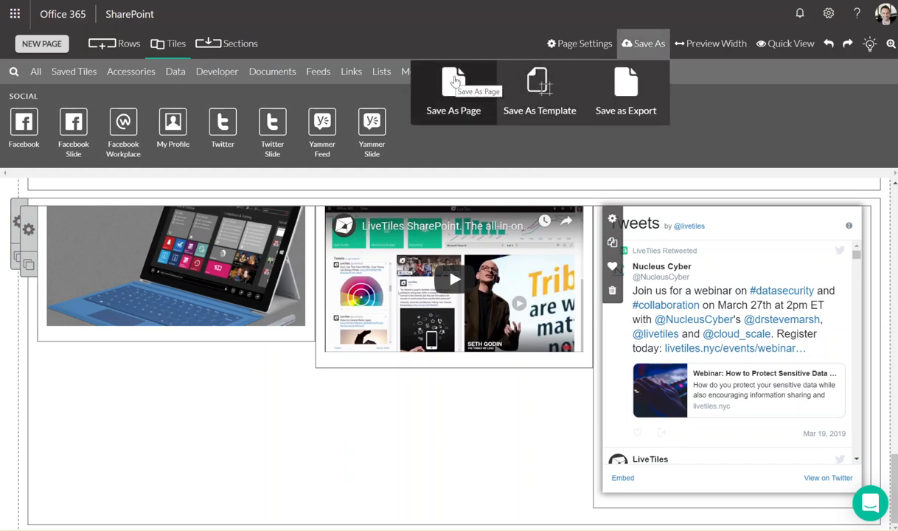
{"action": "left_click", "coordinate": [454, 91]}
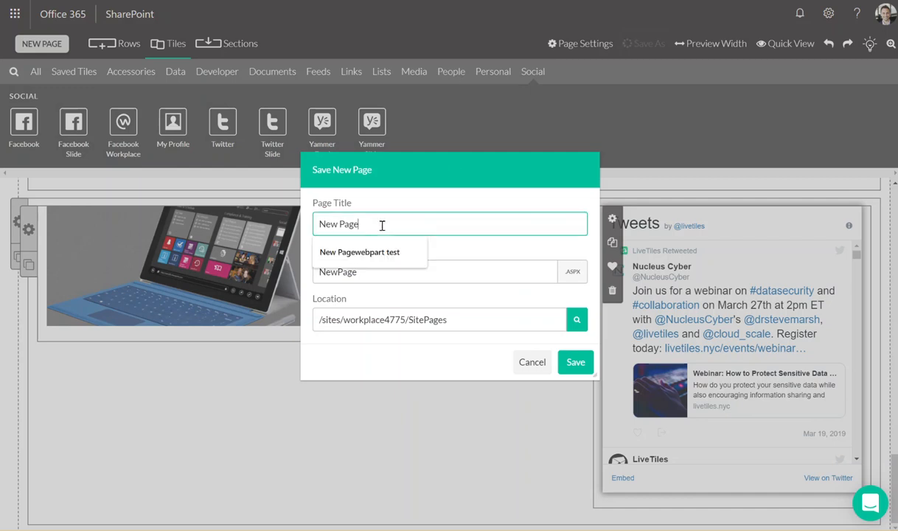
Inspect the Page Title and SitePages Location fields of the new page
{"action": "left_click", "coordinate": [435, 271]}
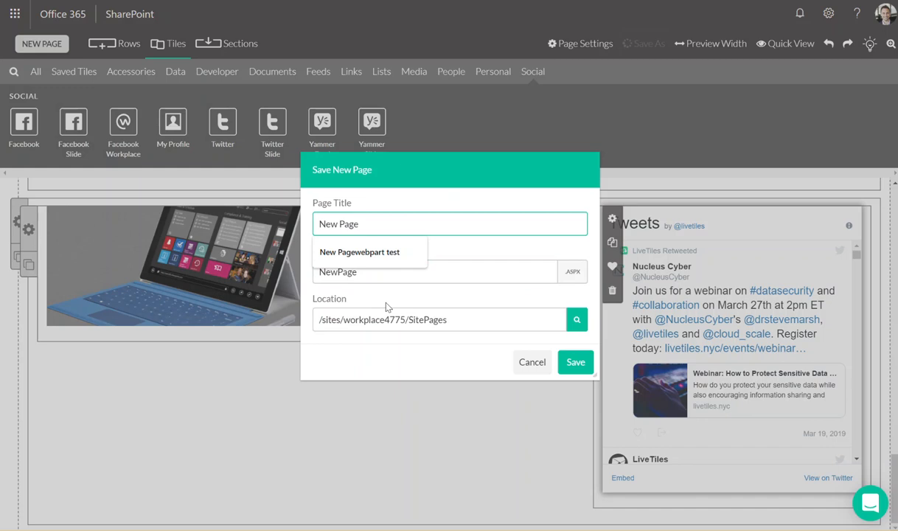
{"action": "left_click", "coordinate": [439, 318]}
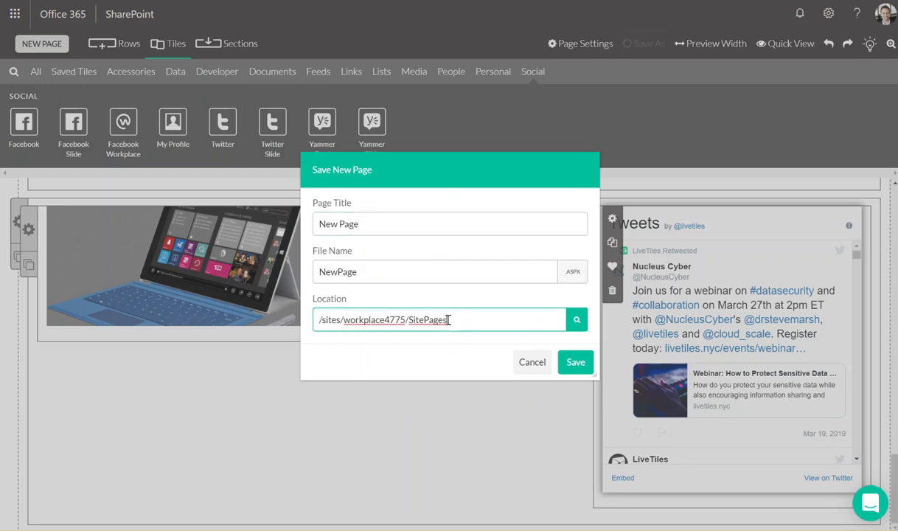
{"action": "double_click", "coordinate": [427, 318]}
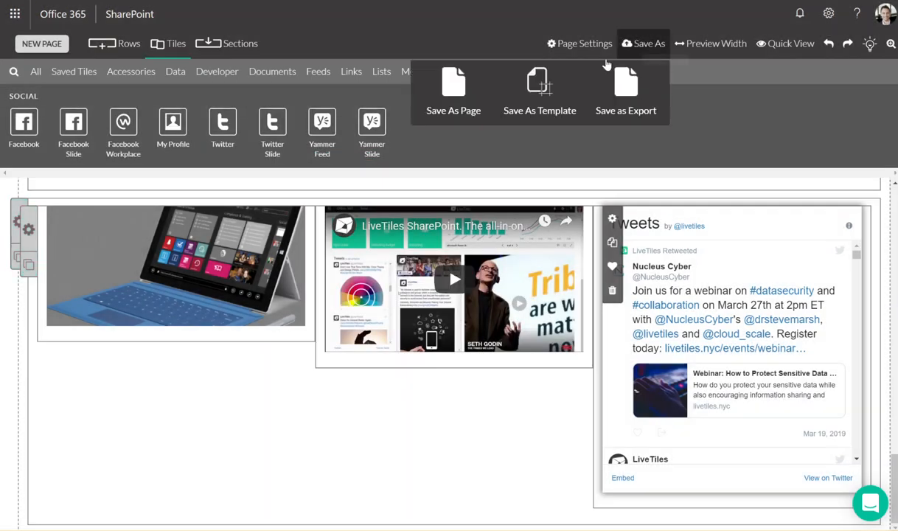
{"action": "mouse_move", "coordinate": [540, 84]}
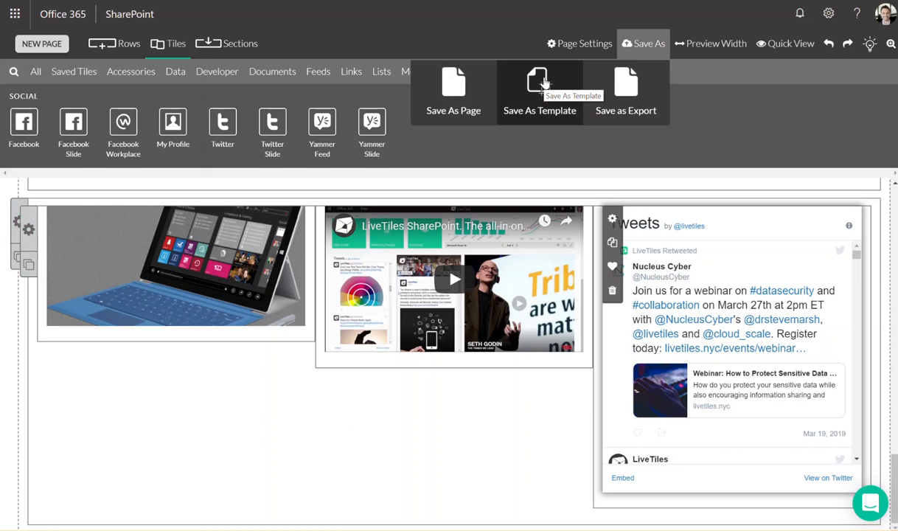
{"action": "mouse_move", "coordinate": [625, 100]}
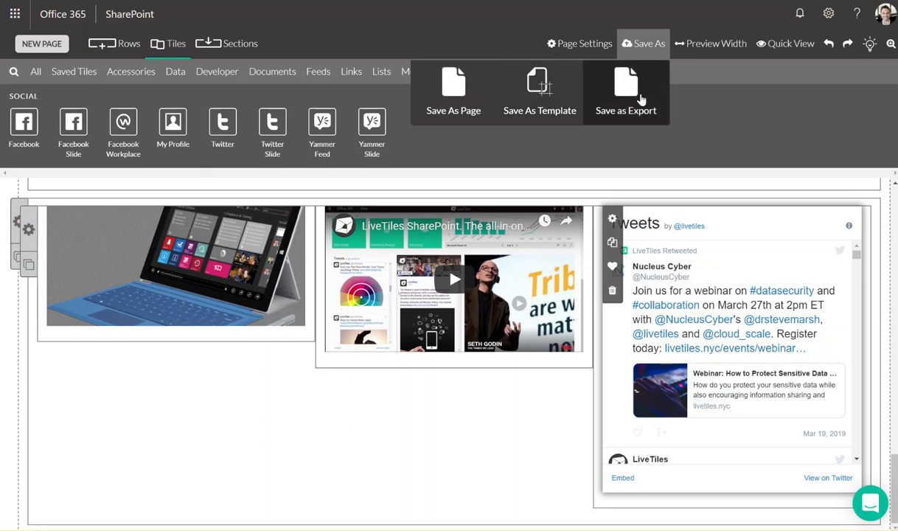
{"action": "mouse_move", "coordinate": [625, 89]}
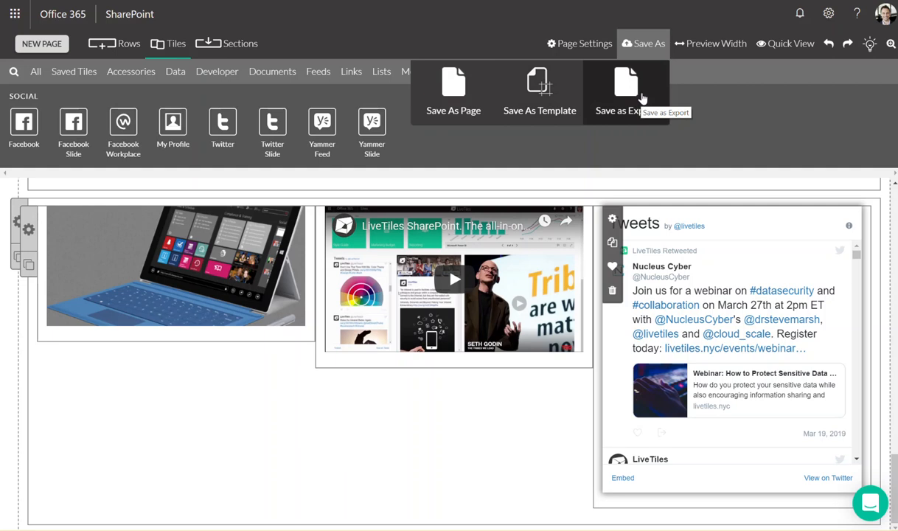
{"action": "mouse_move", "coordinate": [721, 96]}
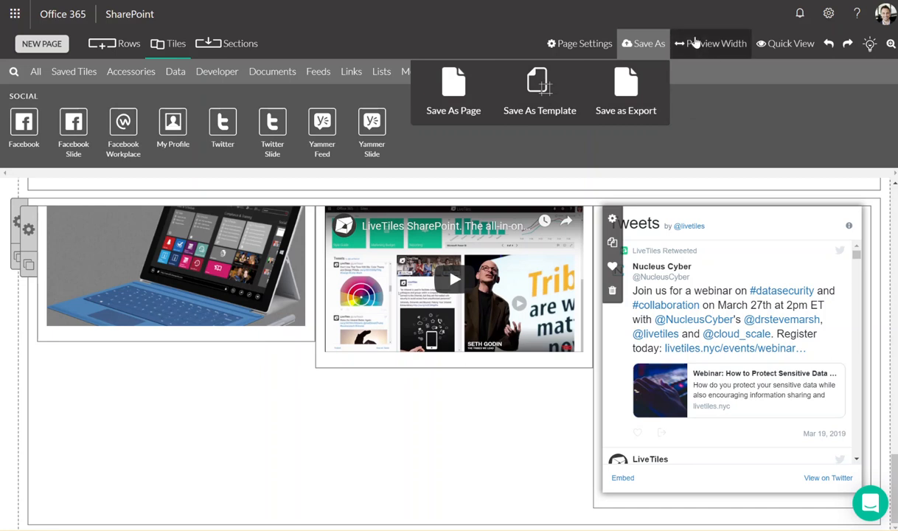
Preview the page layout at the 800px device width
{"action": "left_click", "coordinate": [711, 43]}
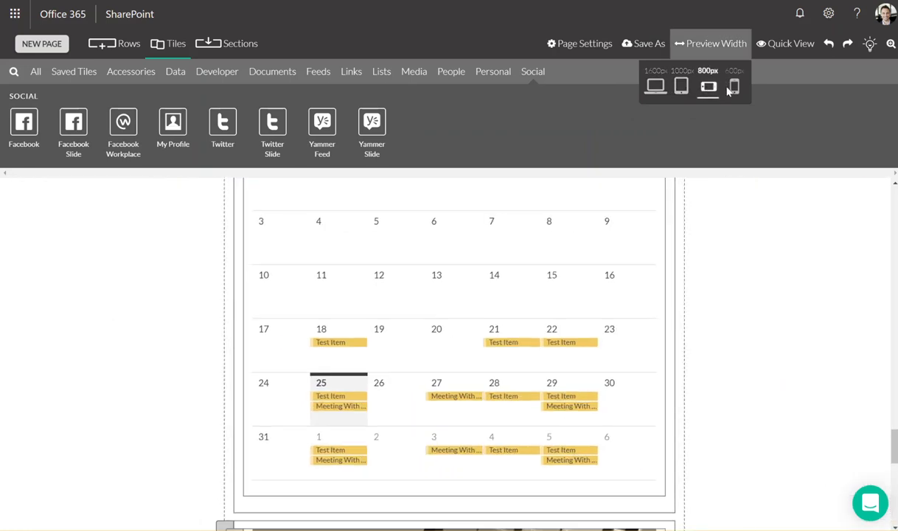
{"action": "left_click", "coordinate": [681, 85]}
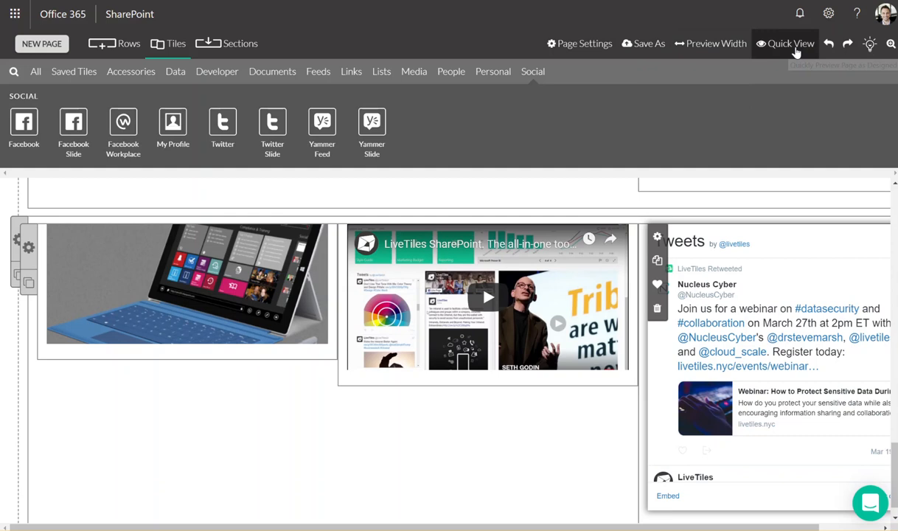
{"action": "left_click", "coordinate": [789, 42]}
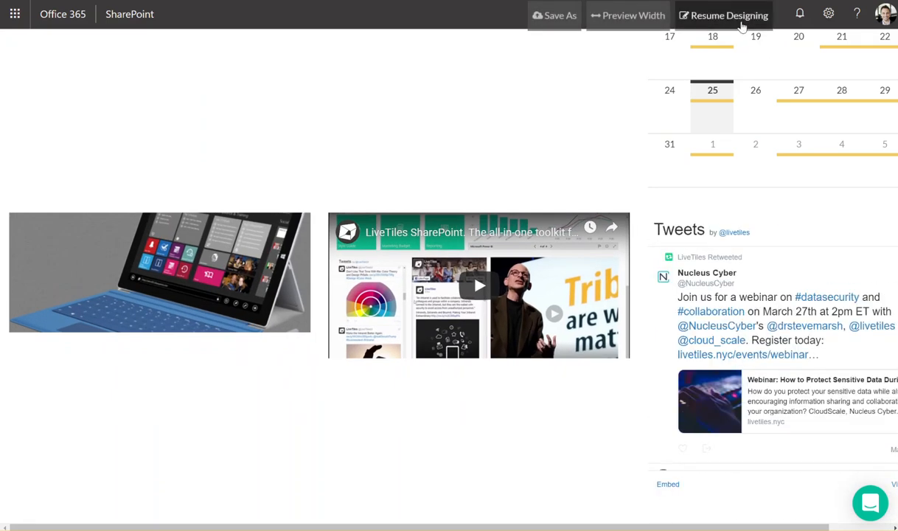
{"action": "left_click", "coordinate": [723, 14]}
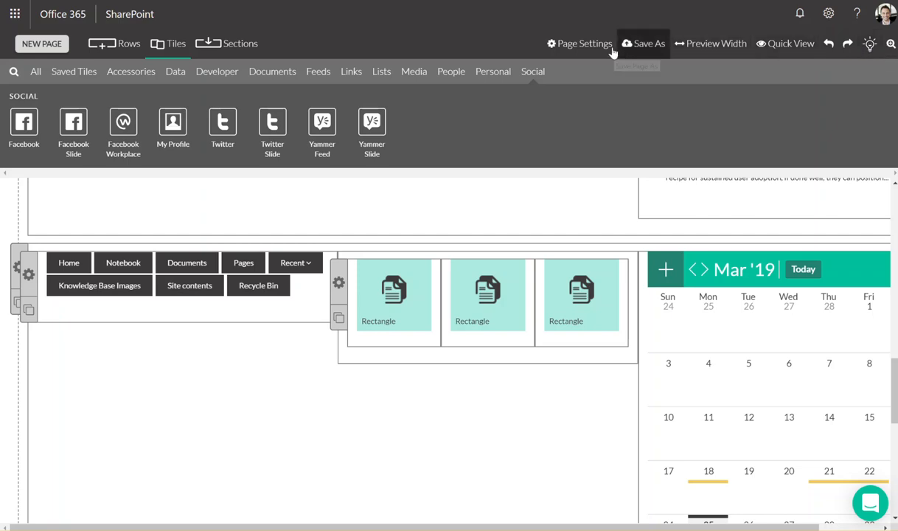
{"action": "mouse_move", "coordinate": [578, 121]}
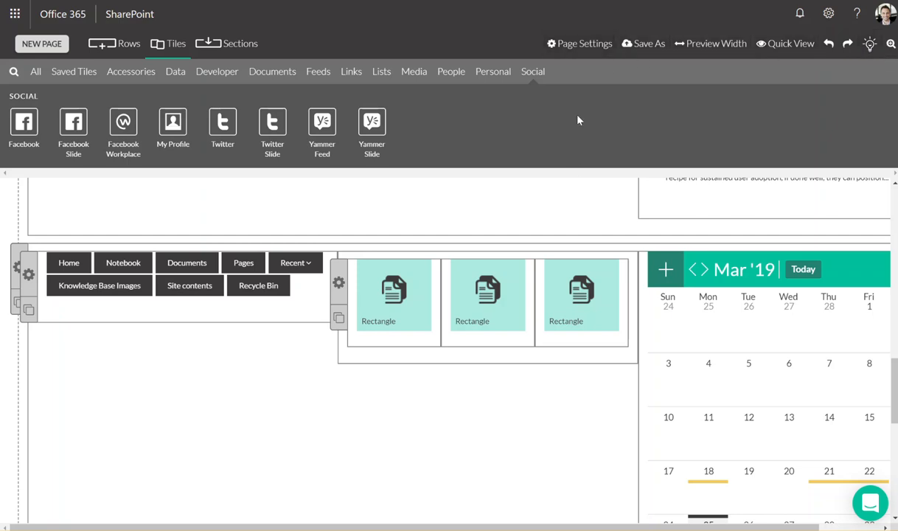